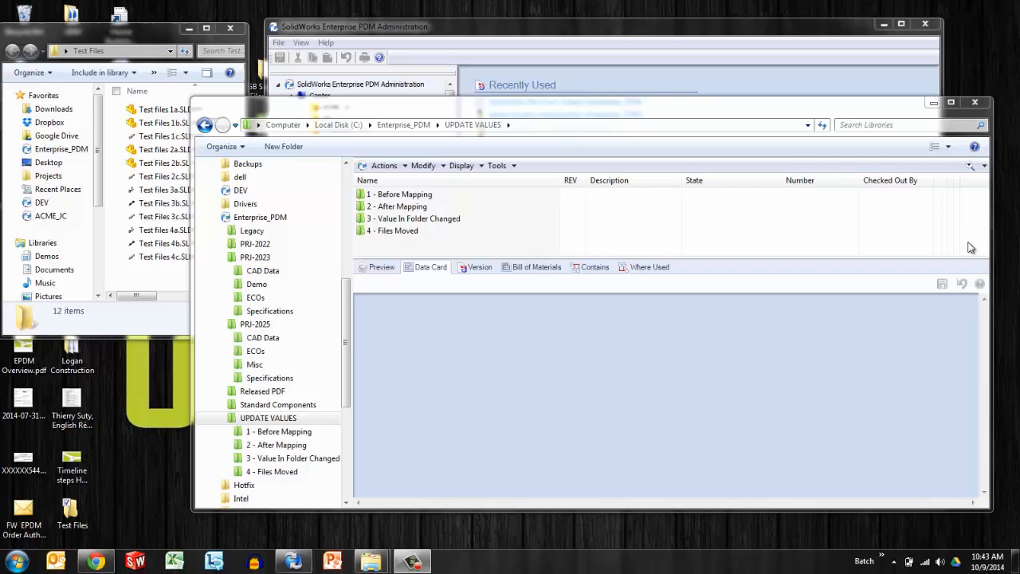
Step: Review the Before Mapping folder's project values and browse into it, then return to UPDATE VALUES
left_click(402, 195)
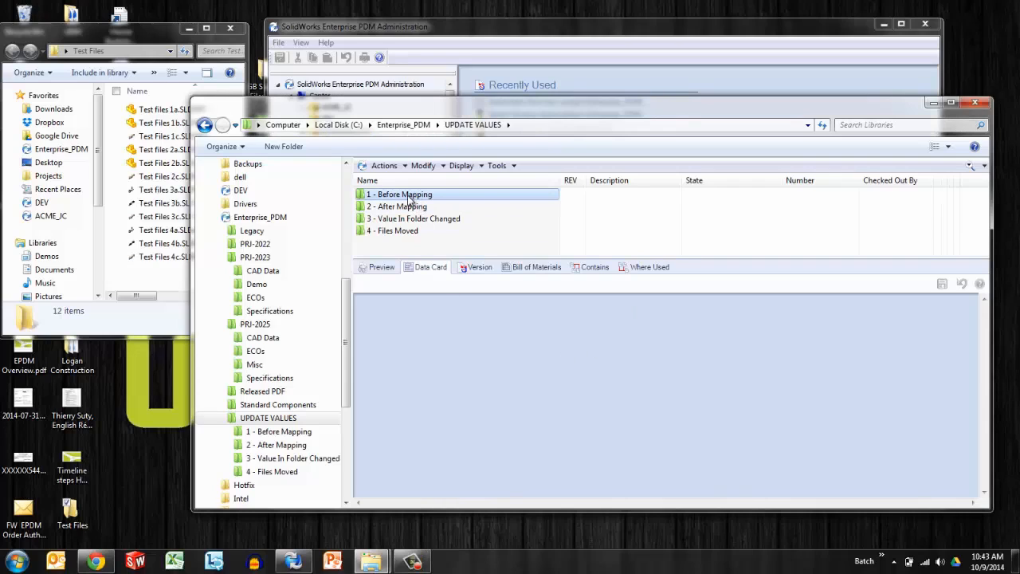
left_click(401, 194)
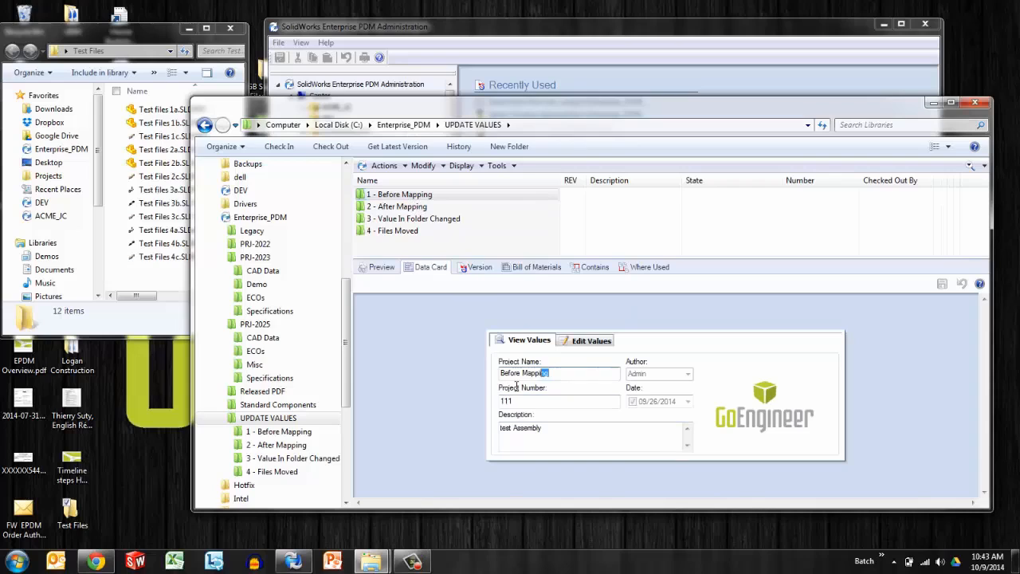
triple_click(558, 402)
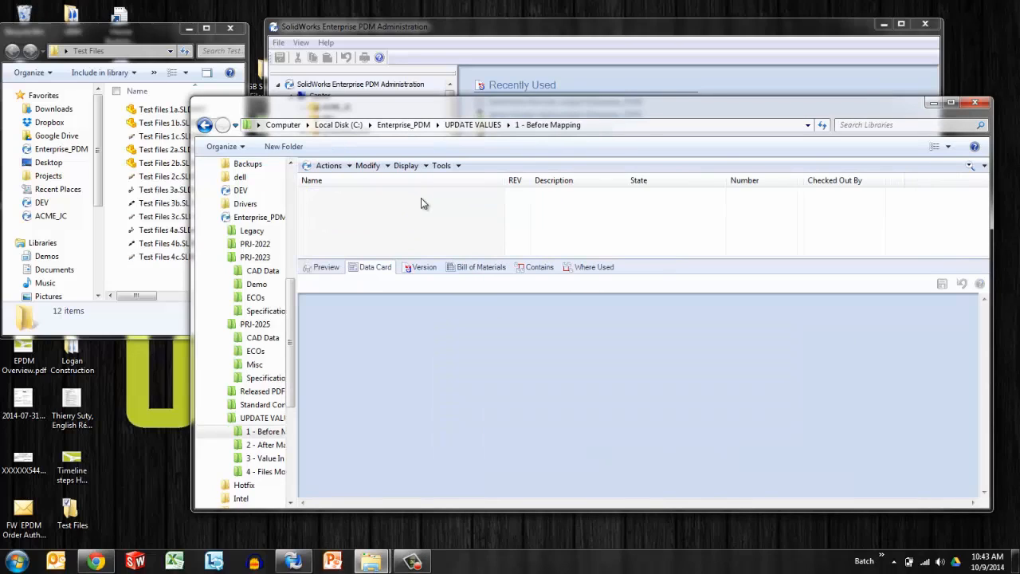
mouse_move(335, 216)
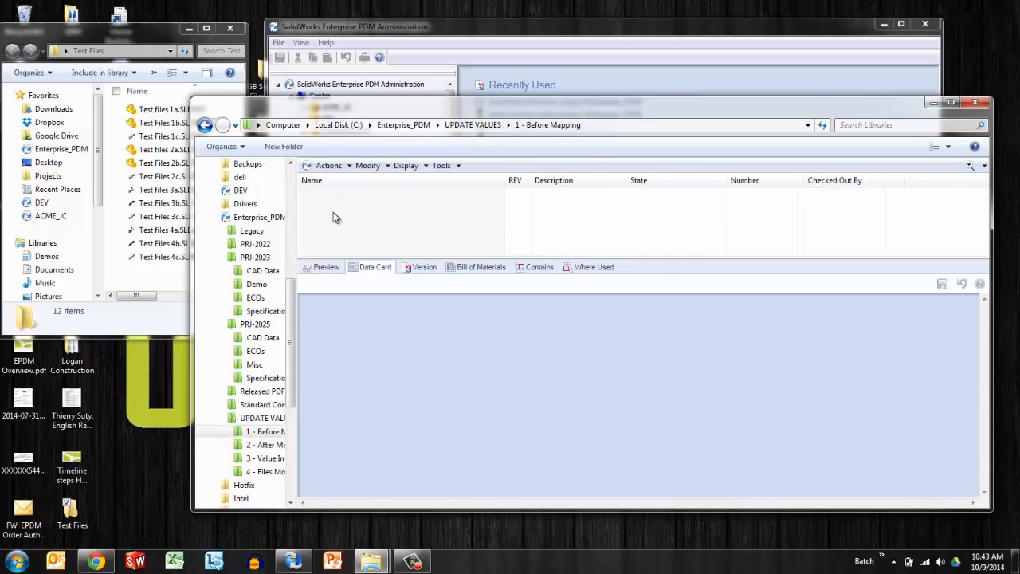
left_click(473, 124)
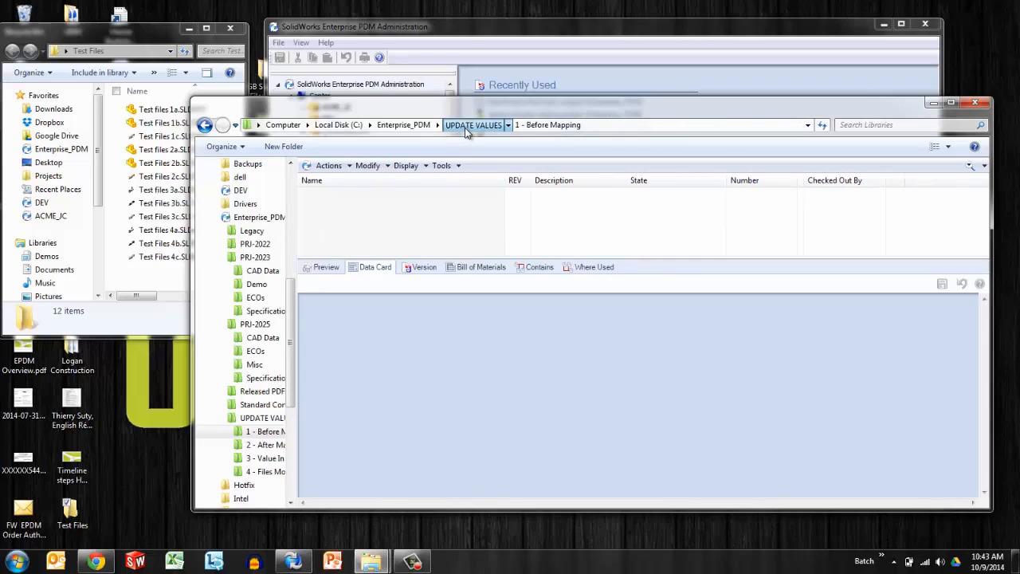
left_click(472, 124)
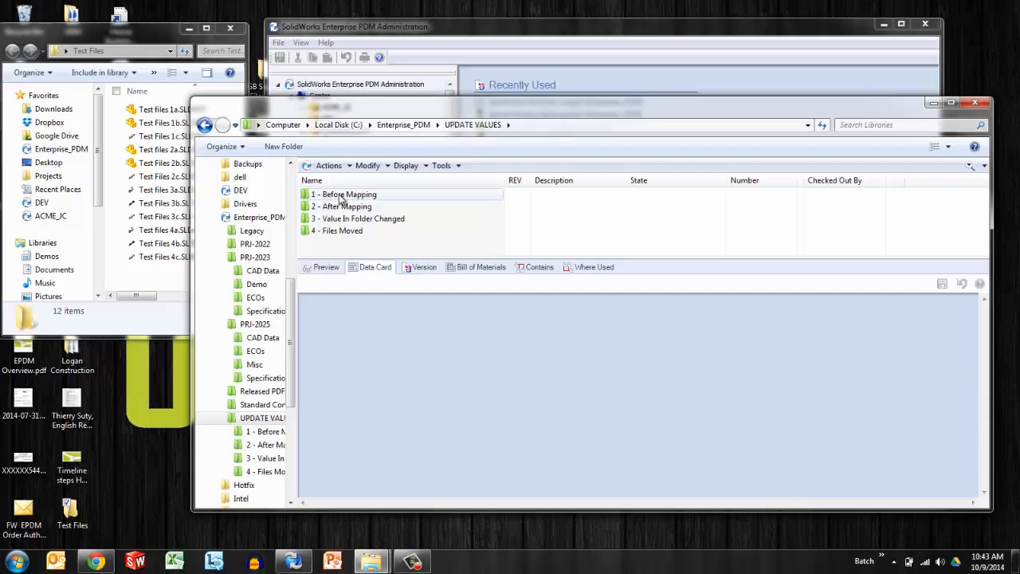
Step: Copy Test Files 1a, 1b and 1c in Explorer and select the Before Mapping folder as destination
left_click(172, 136)
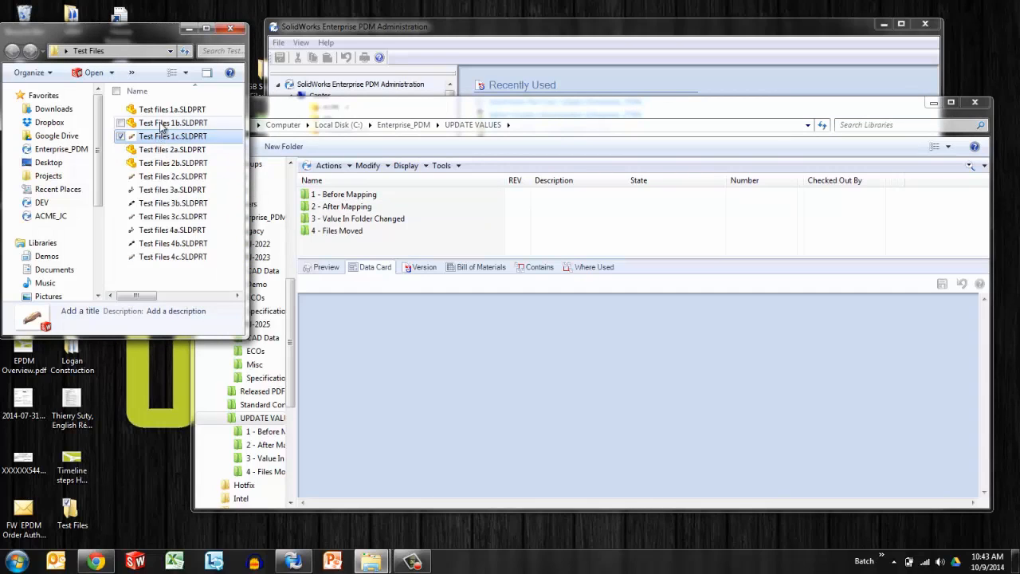
right_click(173, 136)
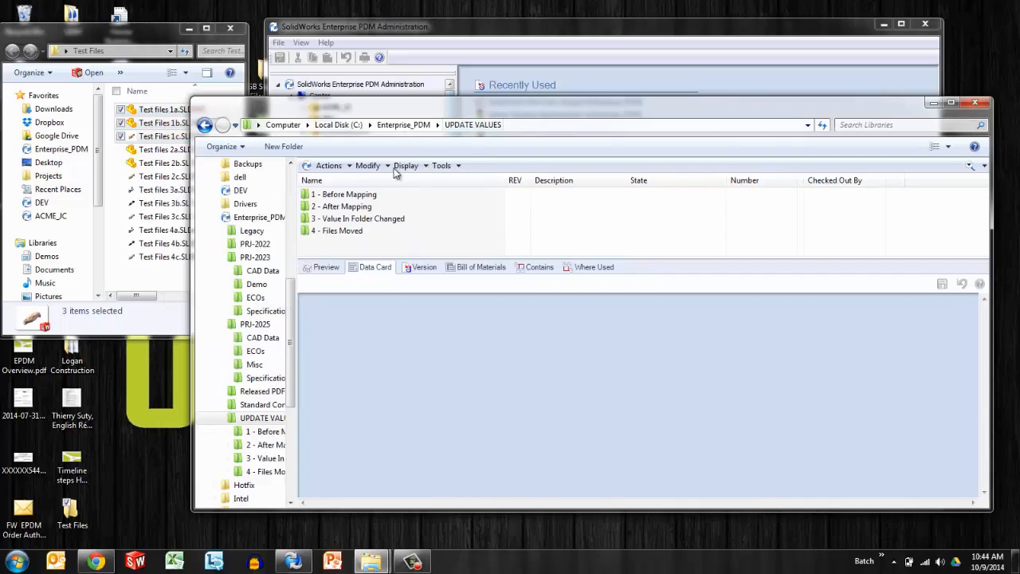
left_click(348, 195)
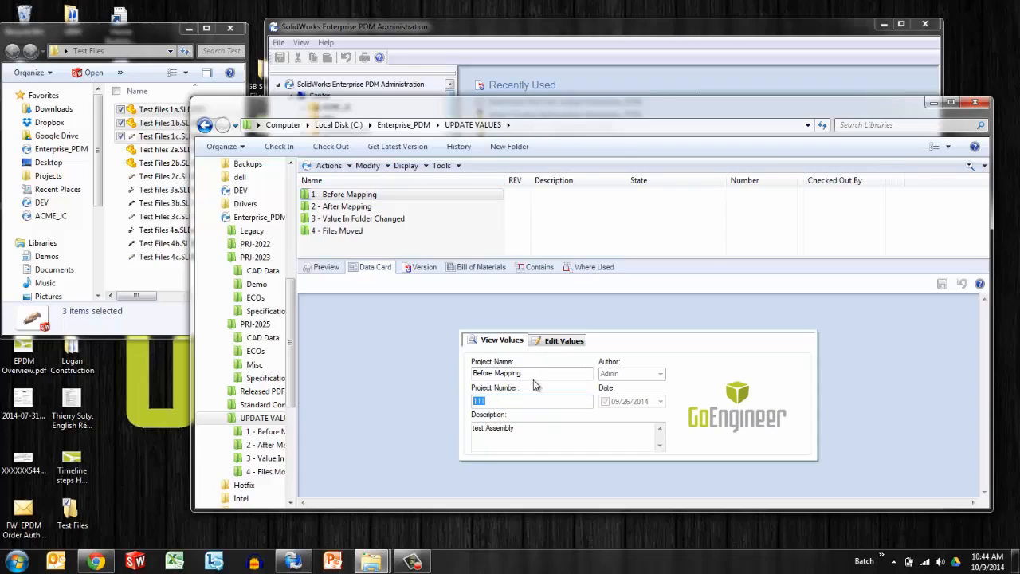
mouse_move(429, 353)
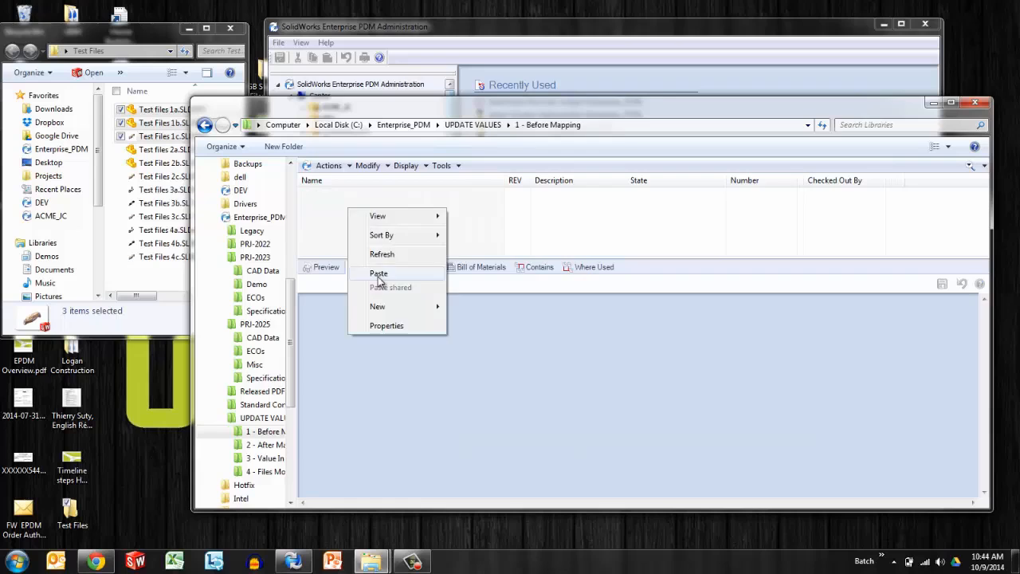
Step: Paste the three parts into '1 - Before Mapping', their project fields remaining blank
left_click(380, 275)
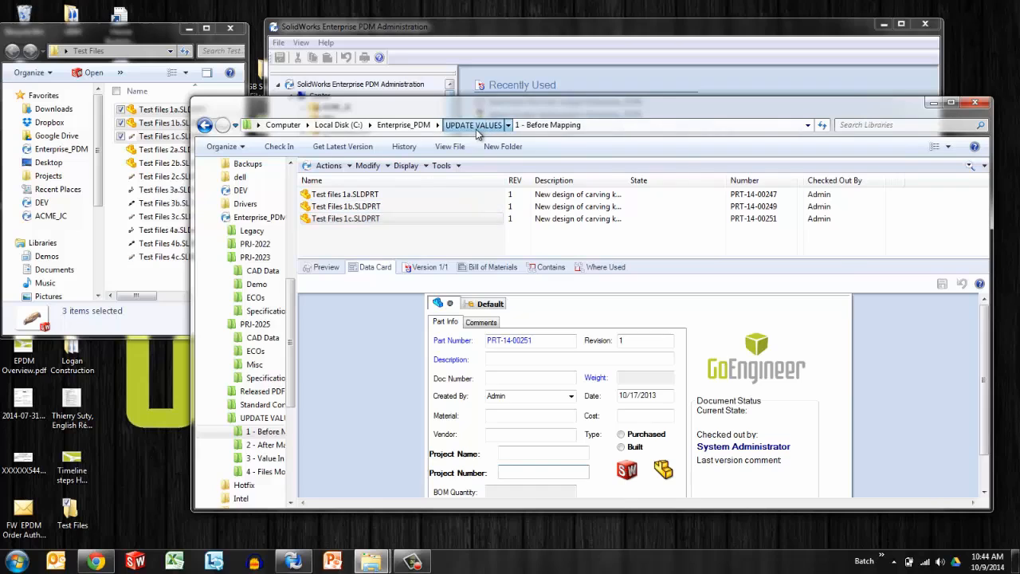
left_click(472, 125)
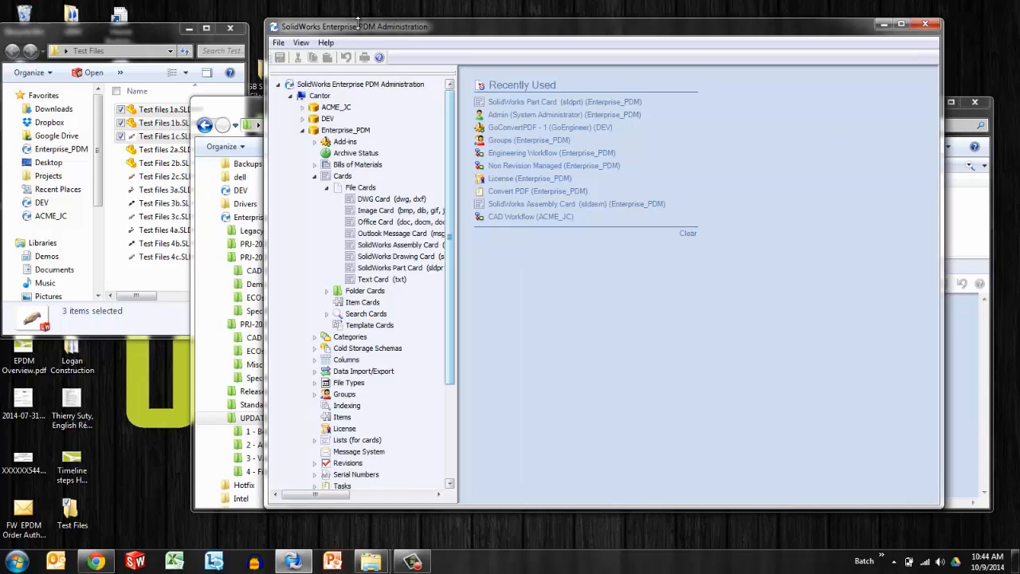
mouse_move(408, 18)
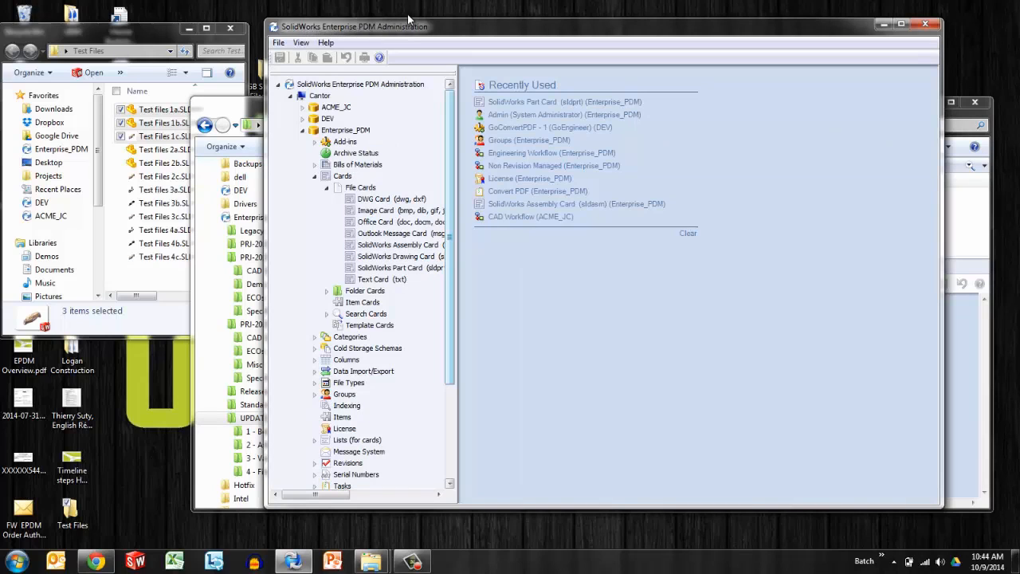
left_click(399, 268)
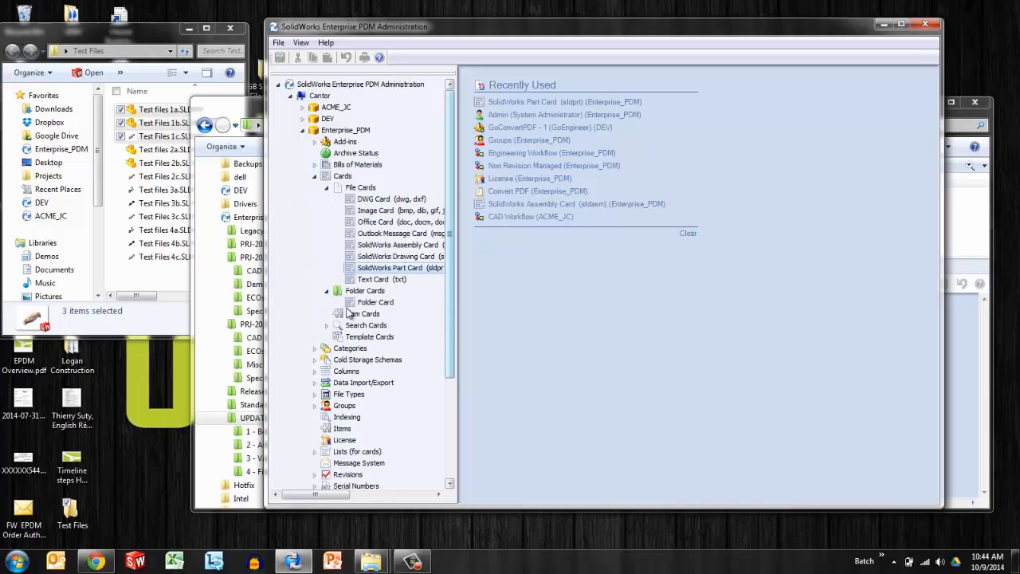
double_click(375, 301)
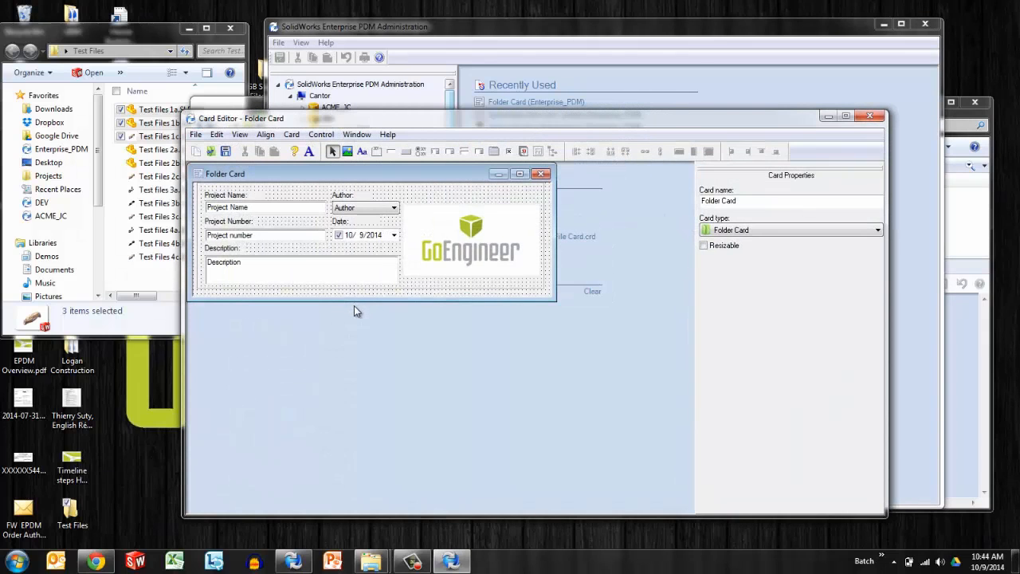
left_click(549, 173)
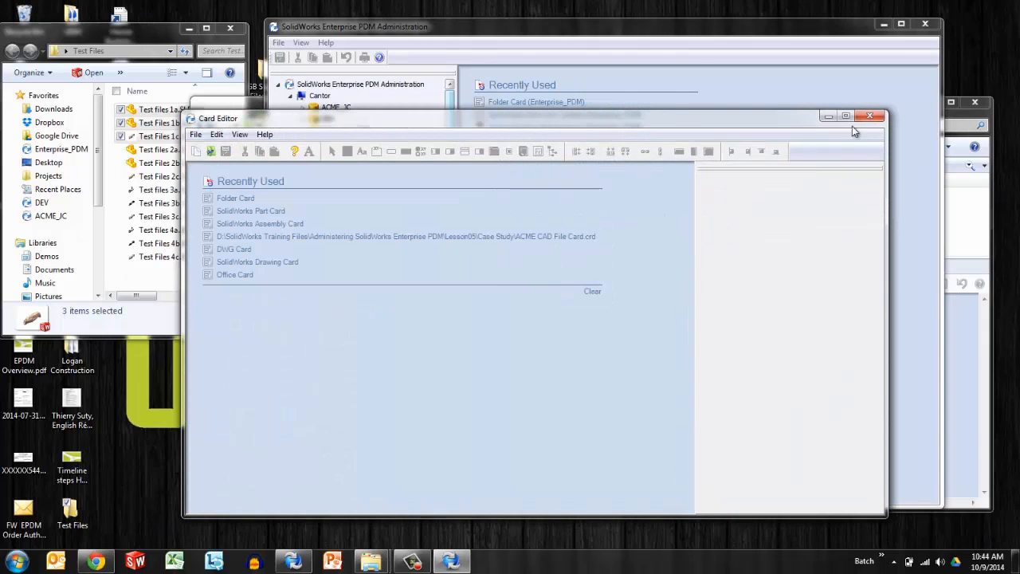
left_click(871, 116)
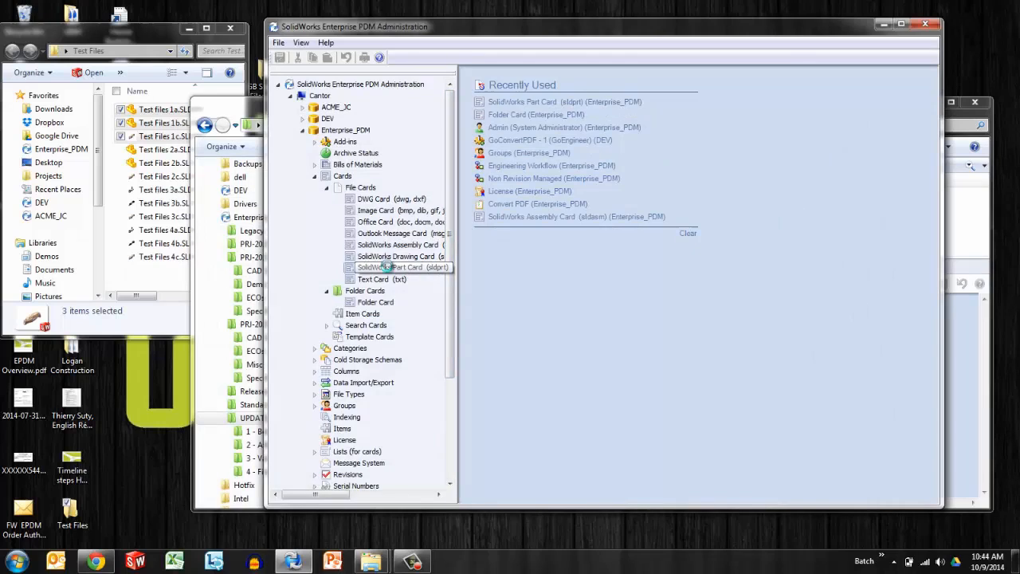
Step: In the SolidWorks Part Card, default the Project Name field to the folder card's Project Name variable
double_click(401, 268)
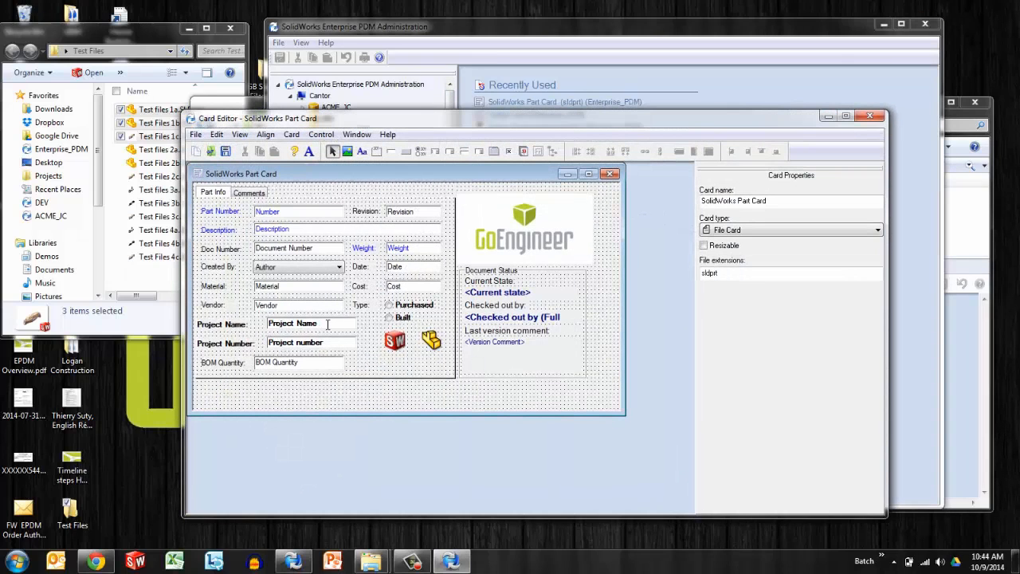
left_click(311, 322)
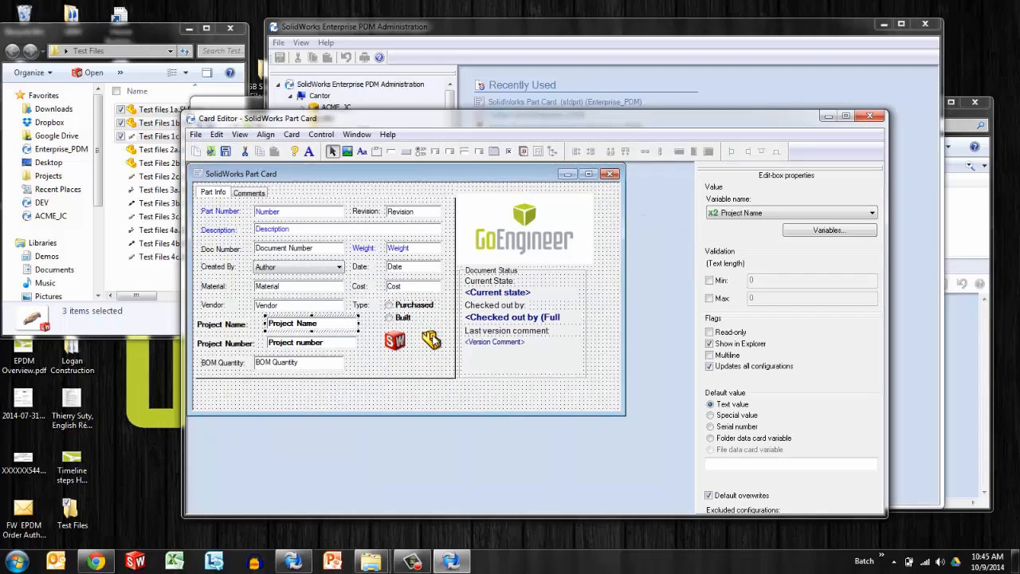
mouse_move(421, 344)
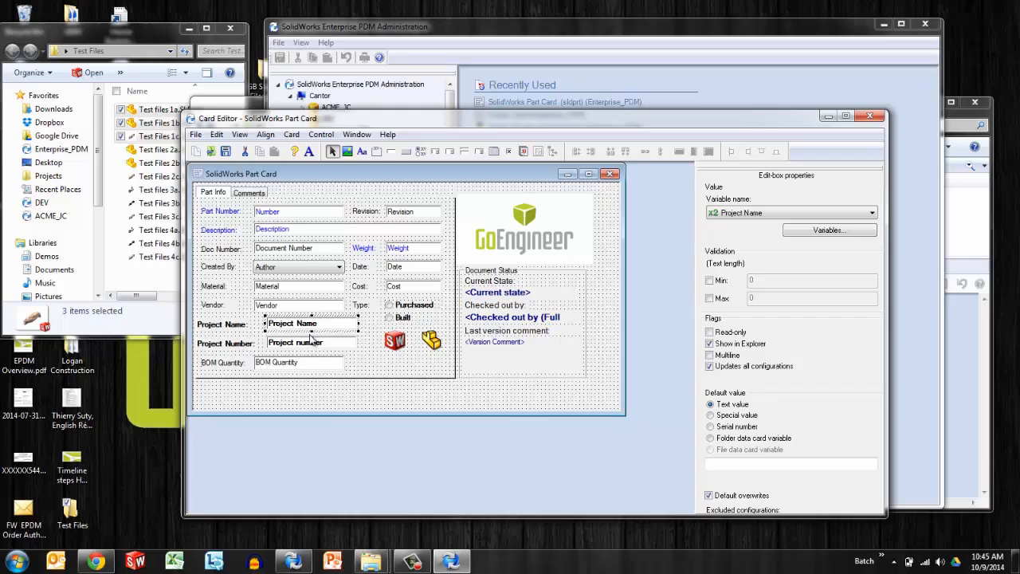
left_click(311, 343)
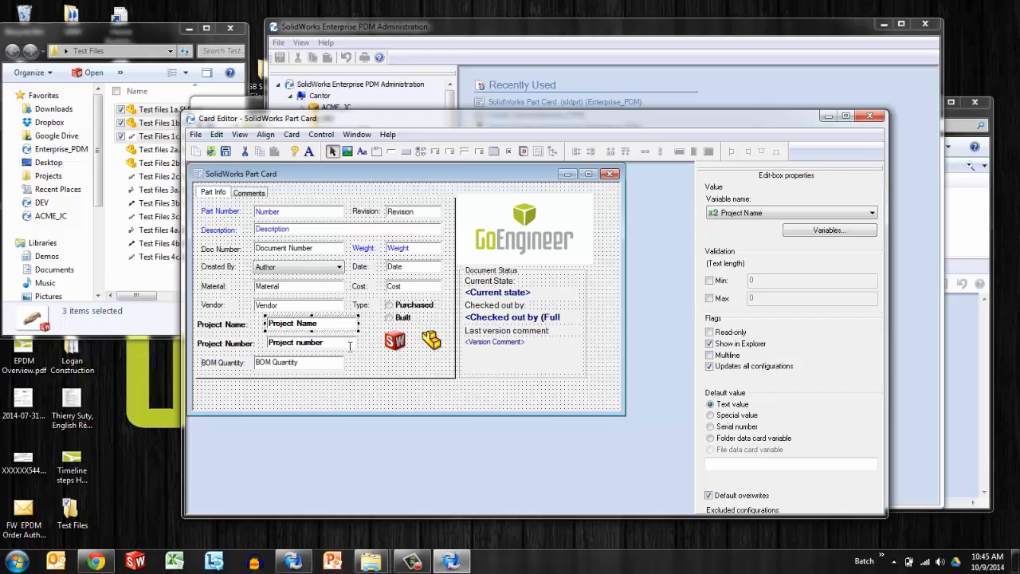
mouse_move(684, 427)
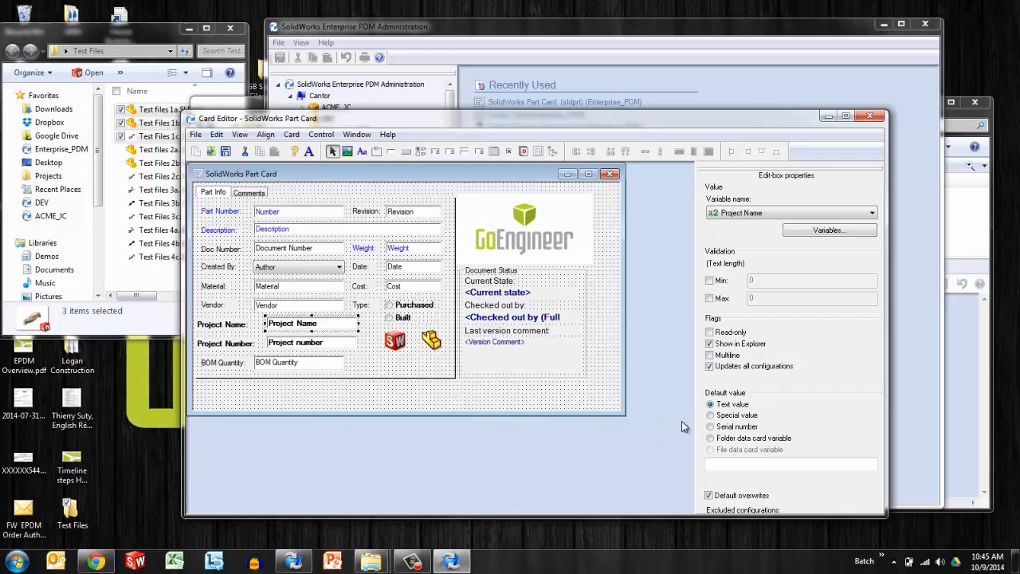
left_click(710, 437)
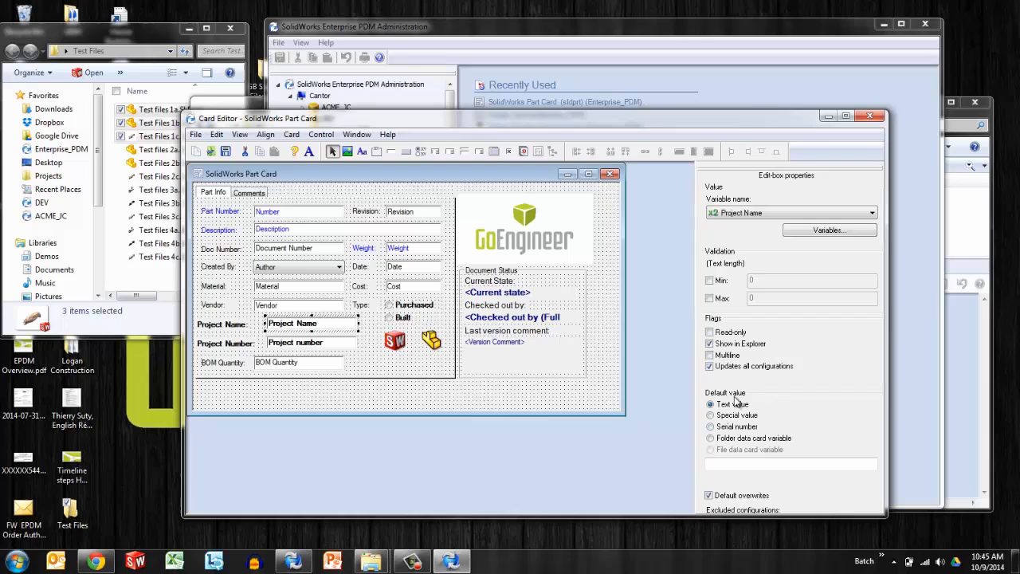
left_click(711, 437)
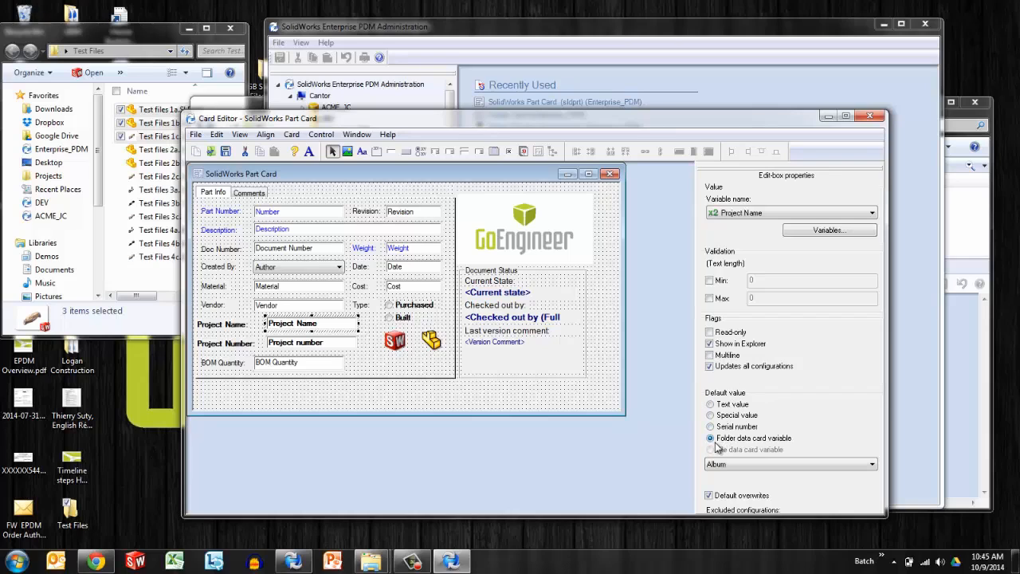
left_click(871, 212)
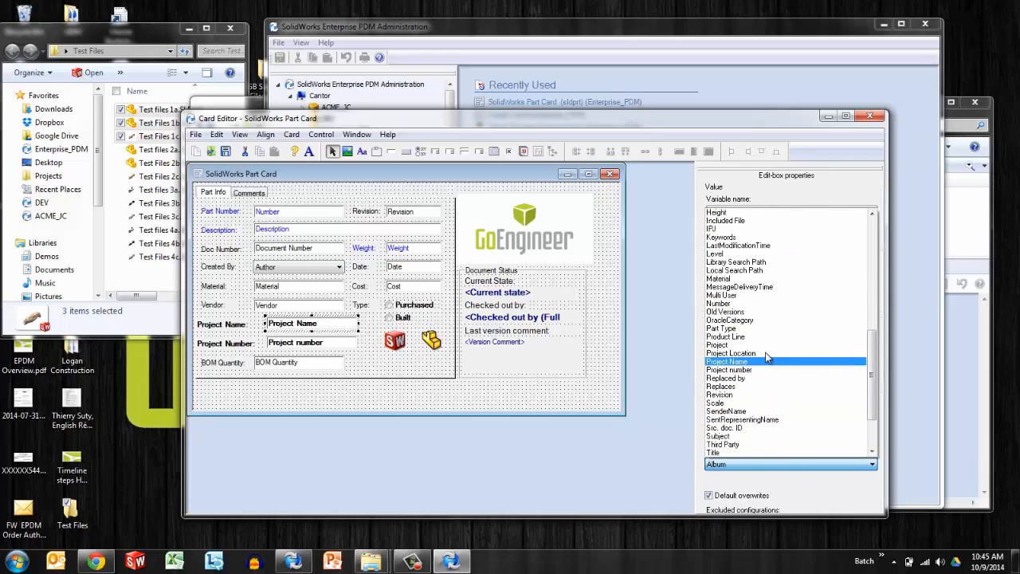
left_click(727, 360)
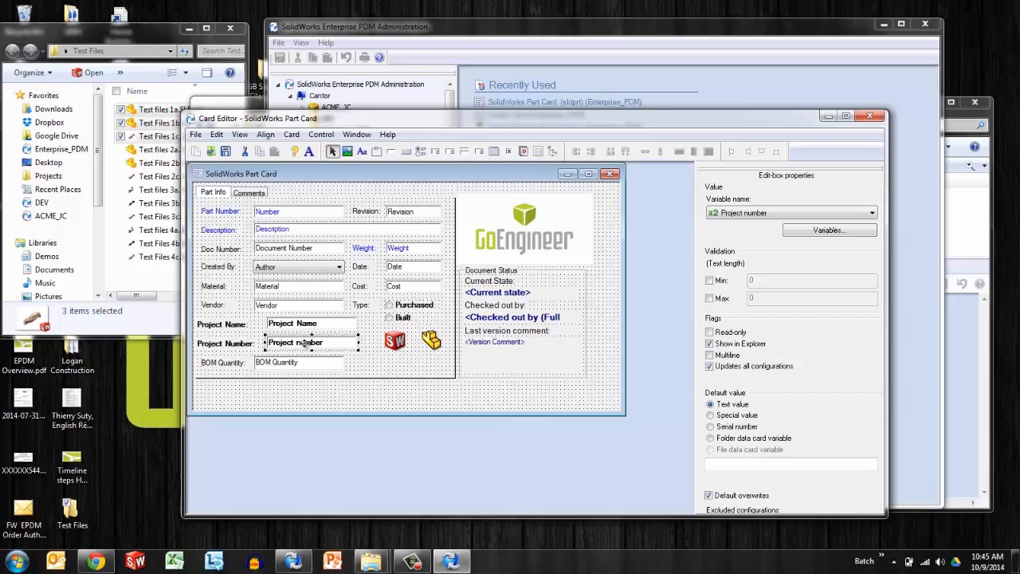
Step: Default the Project Number field to the folder card's Project number variable, then save and close the Card Editor
left_click(711, 437)
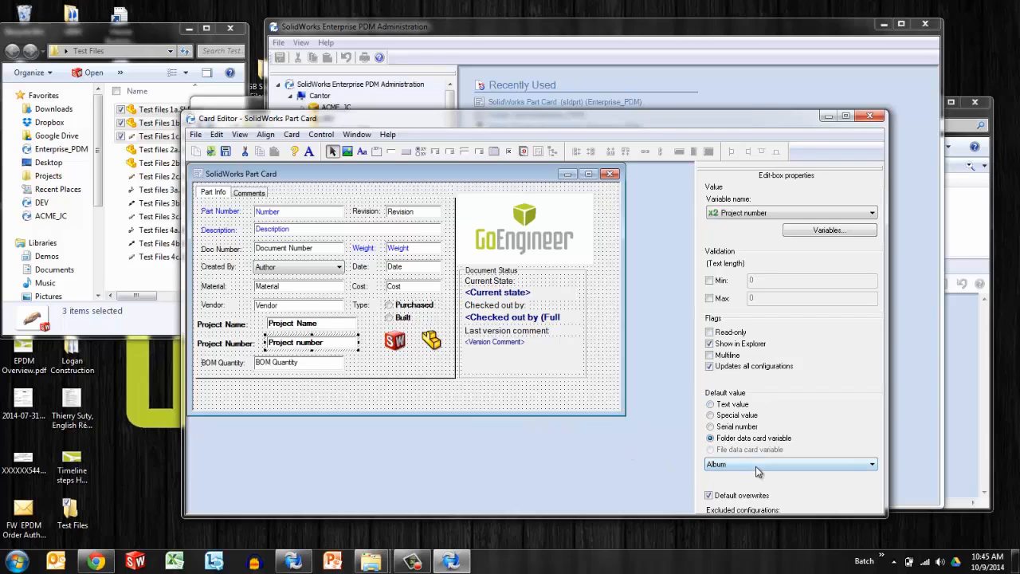
left_click(871, 212)
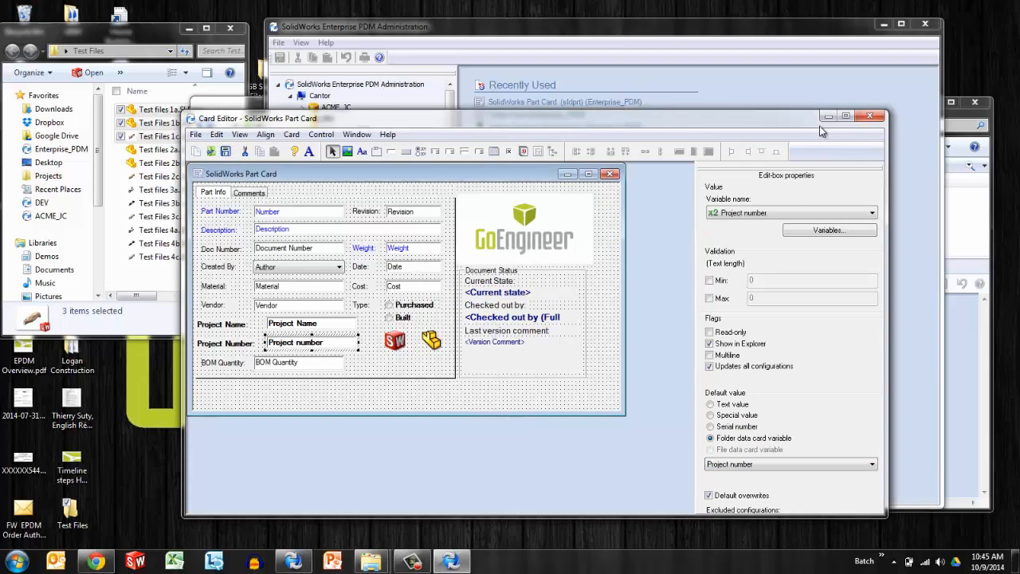
left_click(871, 116)
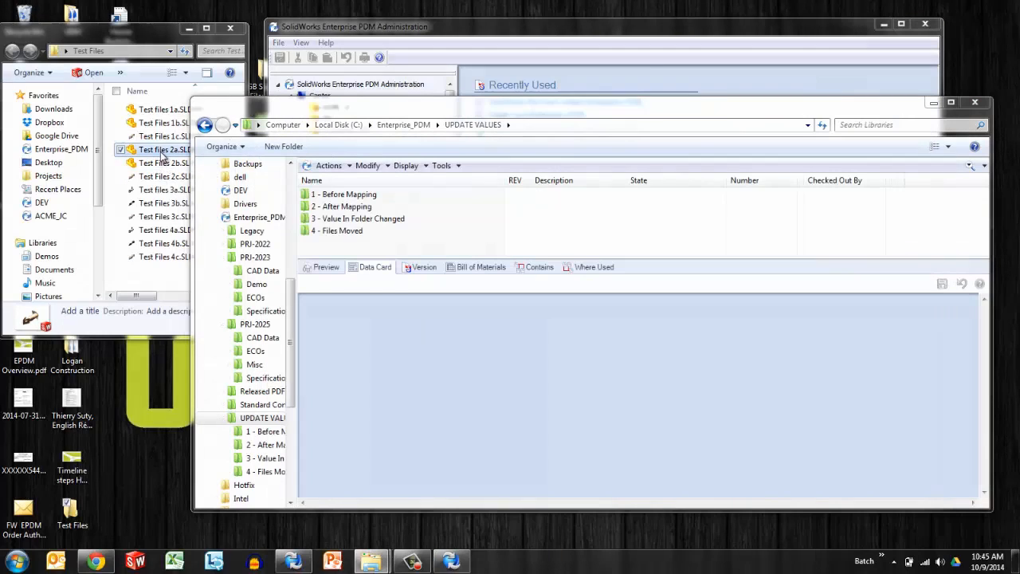
Step: Copy Test Files 2a–2c and paste them into '2 - After Mapping', inheriting After Mapping / 2222
left_click(173, 176)
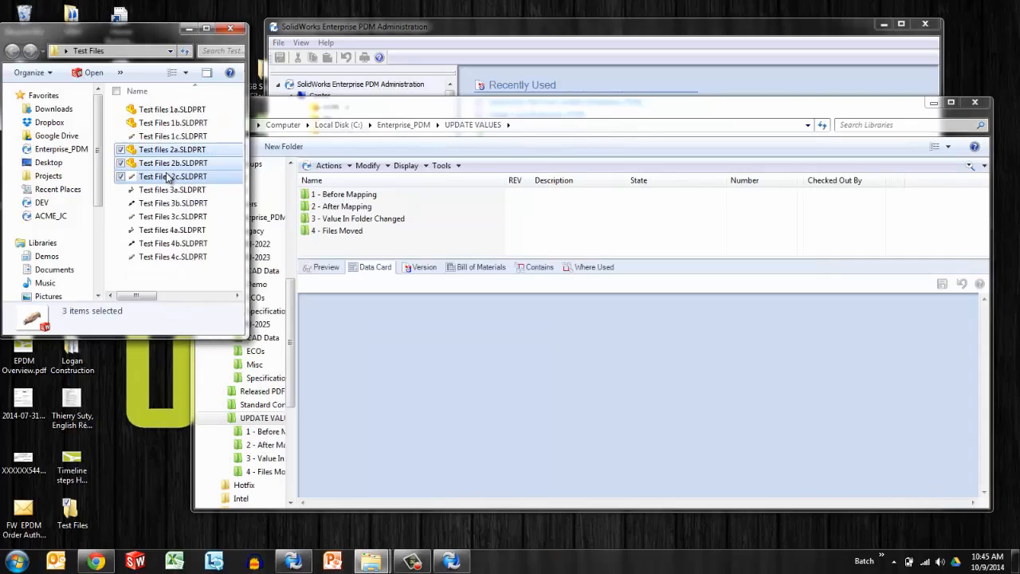
right_click(172, 175)
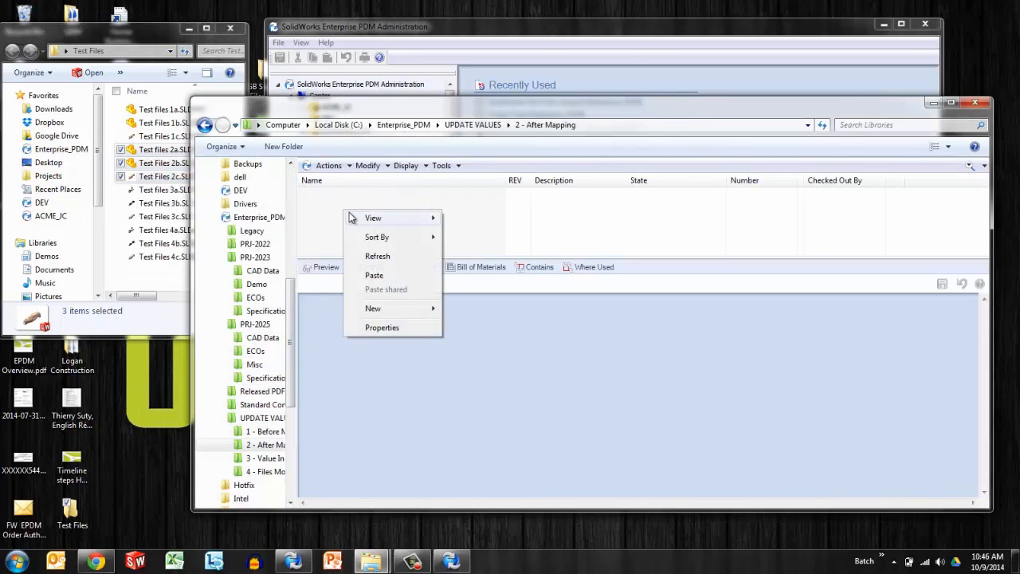
left_click(375, 268)
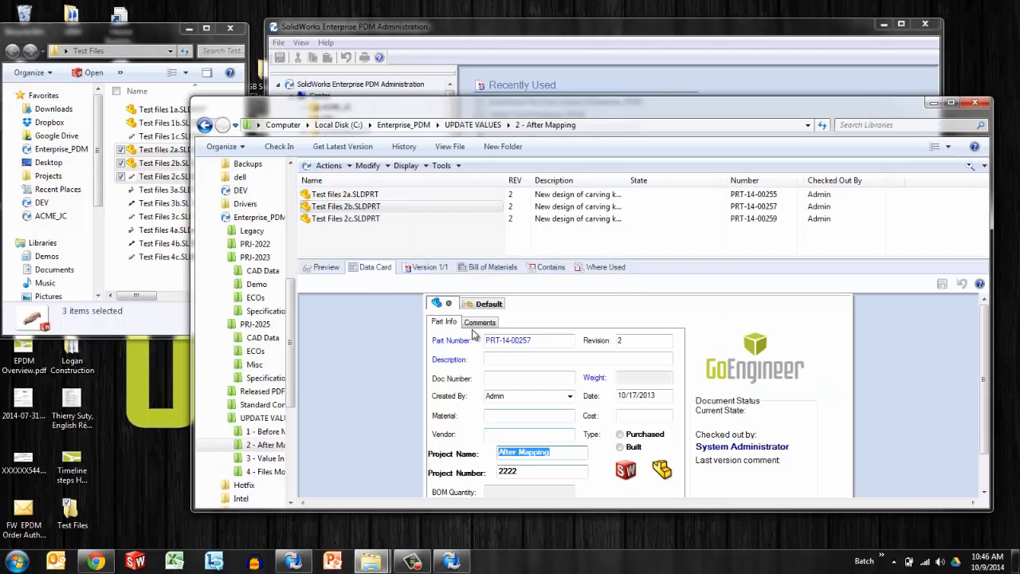
mouse_move(360, 242)
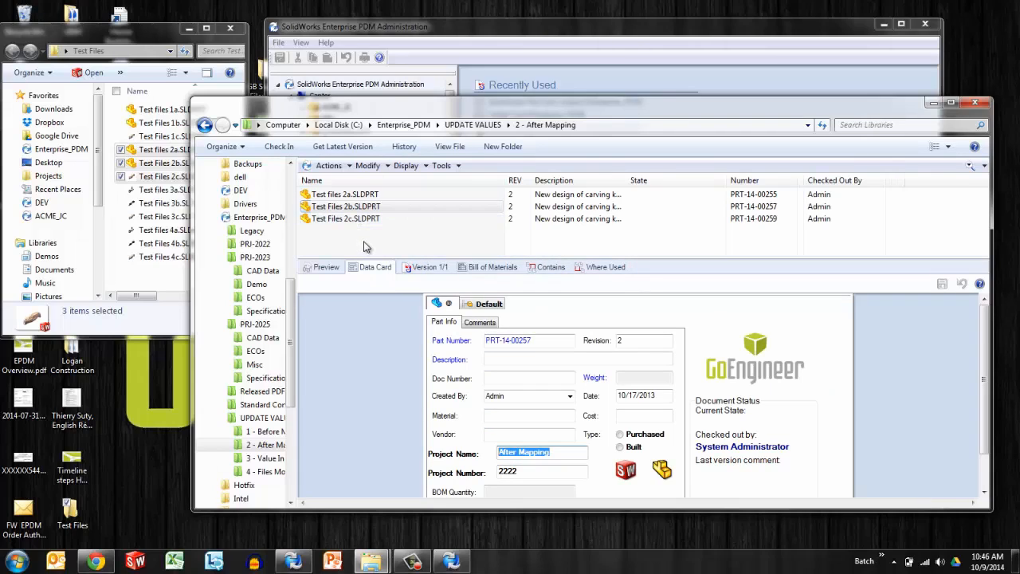
mouse_move(376, 245)
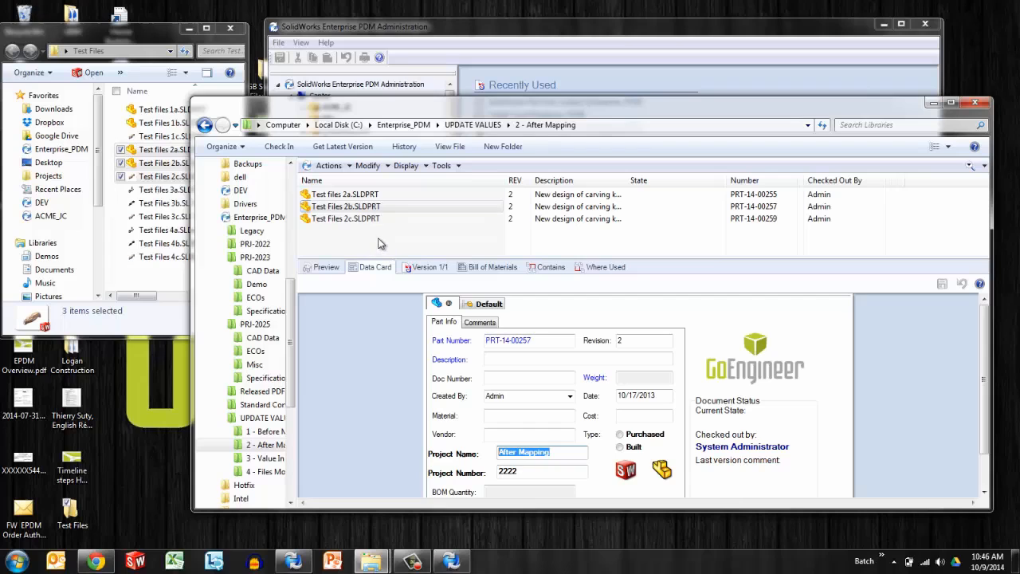
mouse_move(402, 475)
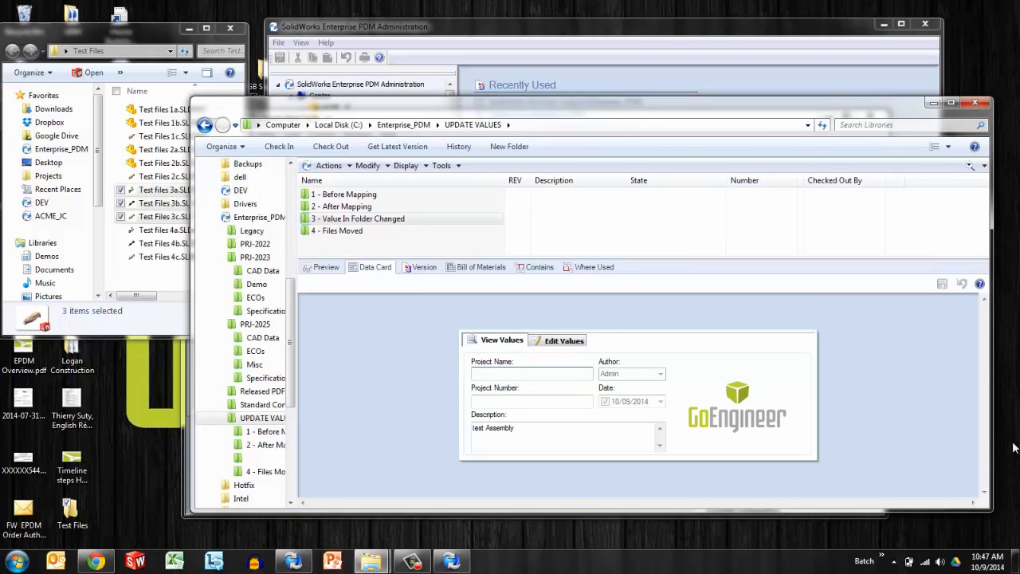
Step: Edit the '3 - Value In Folder Changed' card to Project Name 'Changed' and Project Number 333
left_click(565, 341)
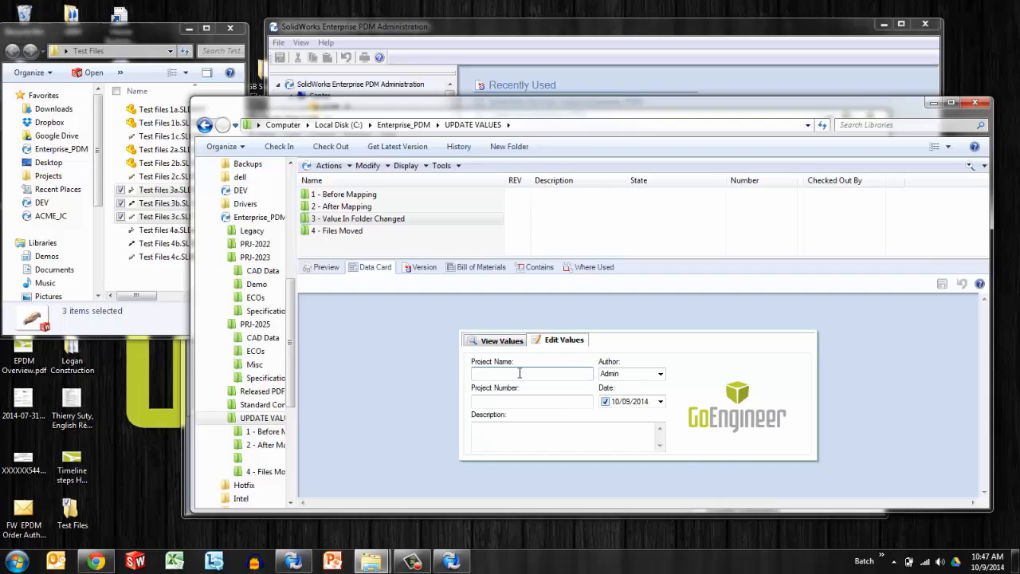
type("Changed")
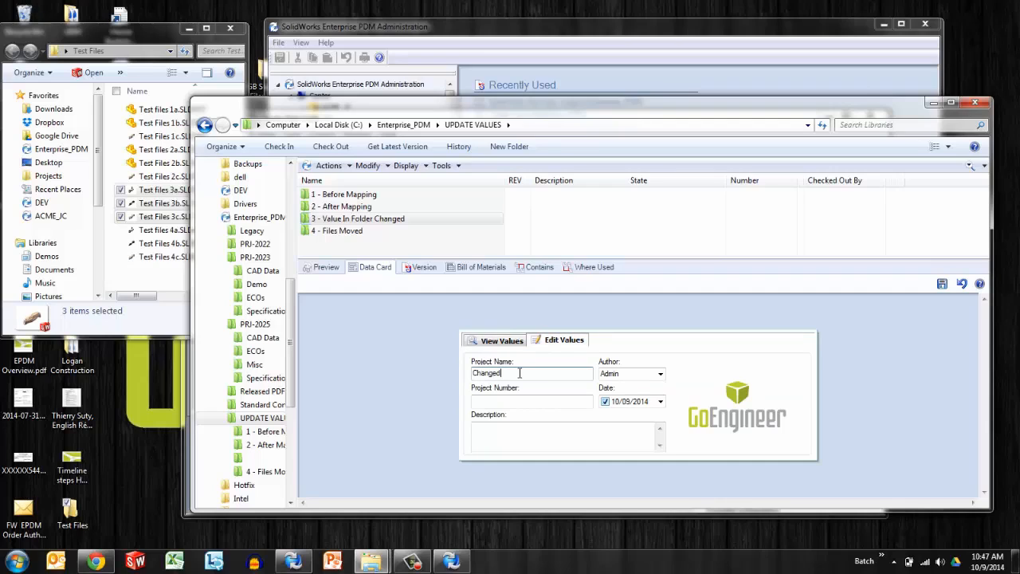
left_click(532, 402)
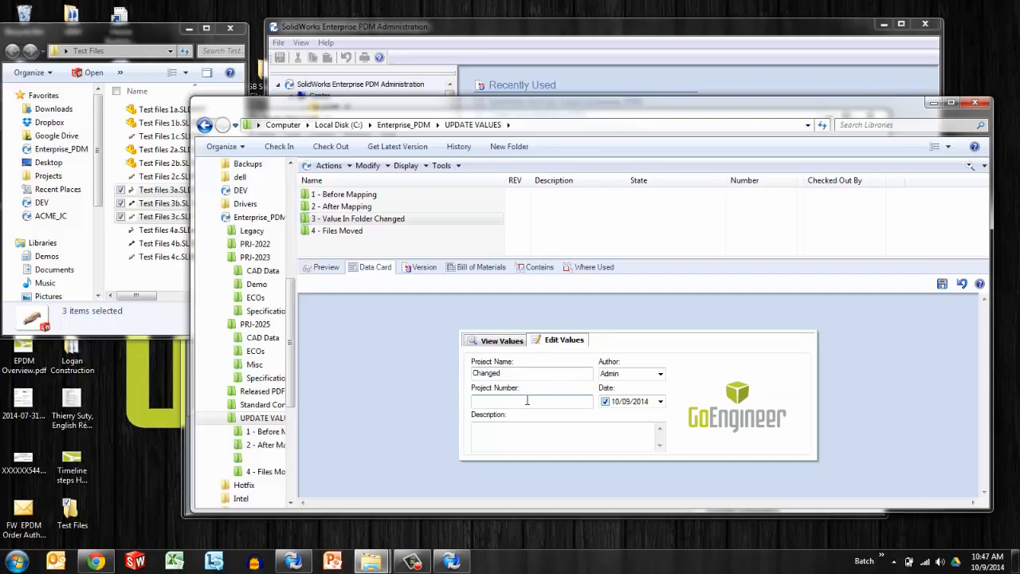
type("3")
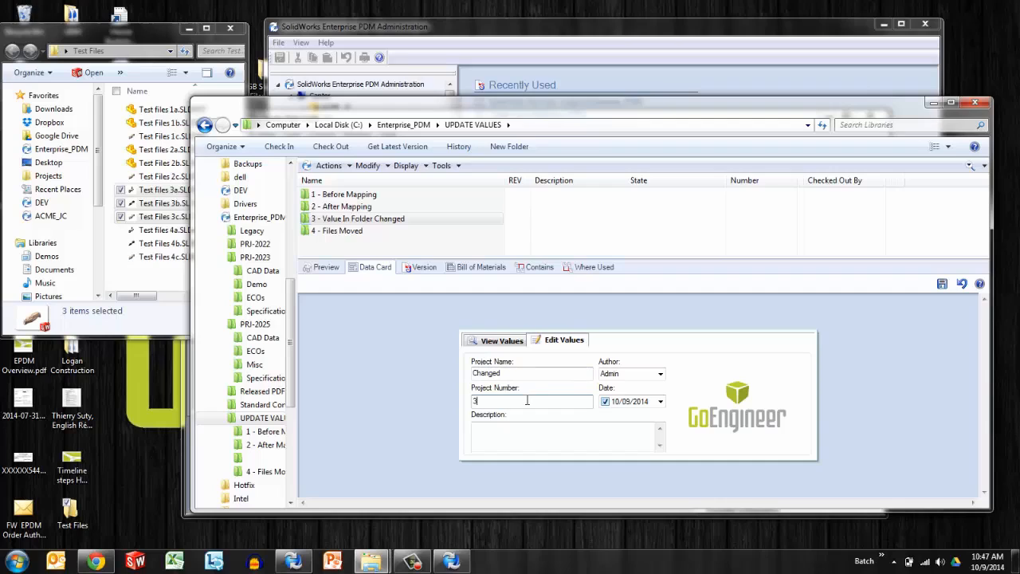
type("33")
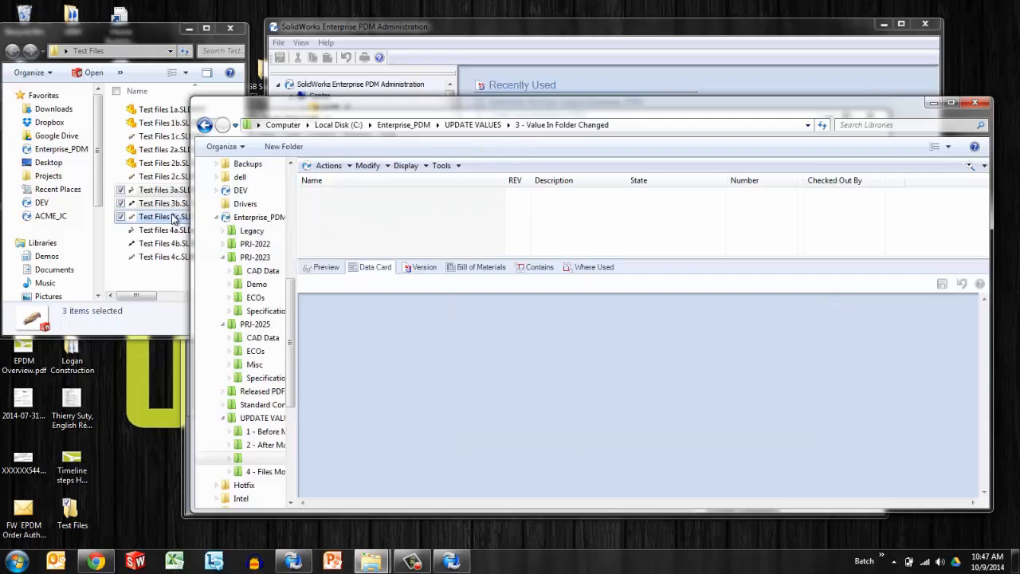
Step: Paste the 3-series files into the folder, check its card reads Changed / 333, and reopen it
right_click(163, 217)
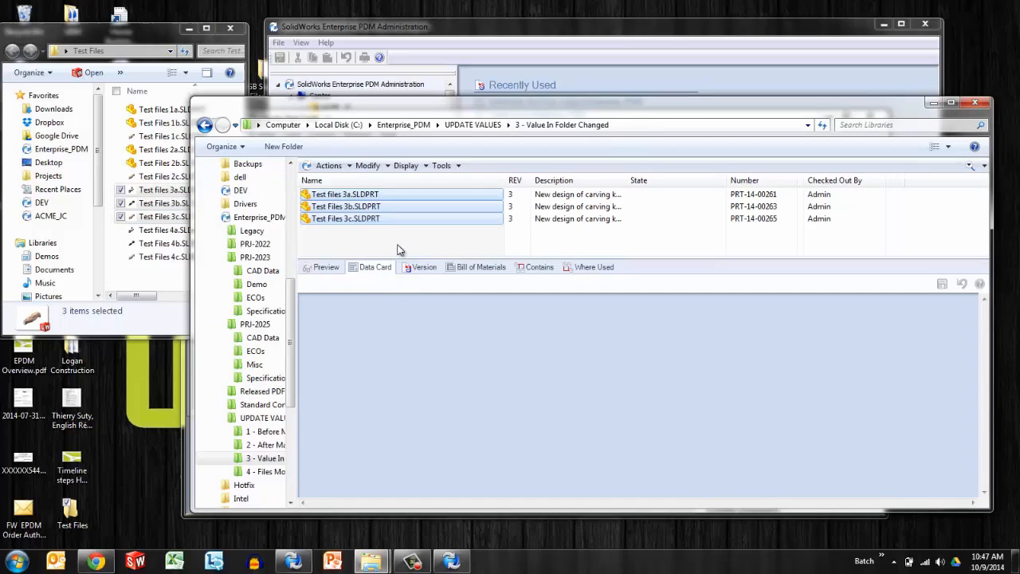
left_click(346, 206)
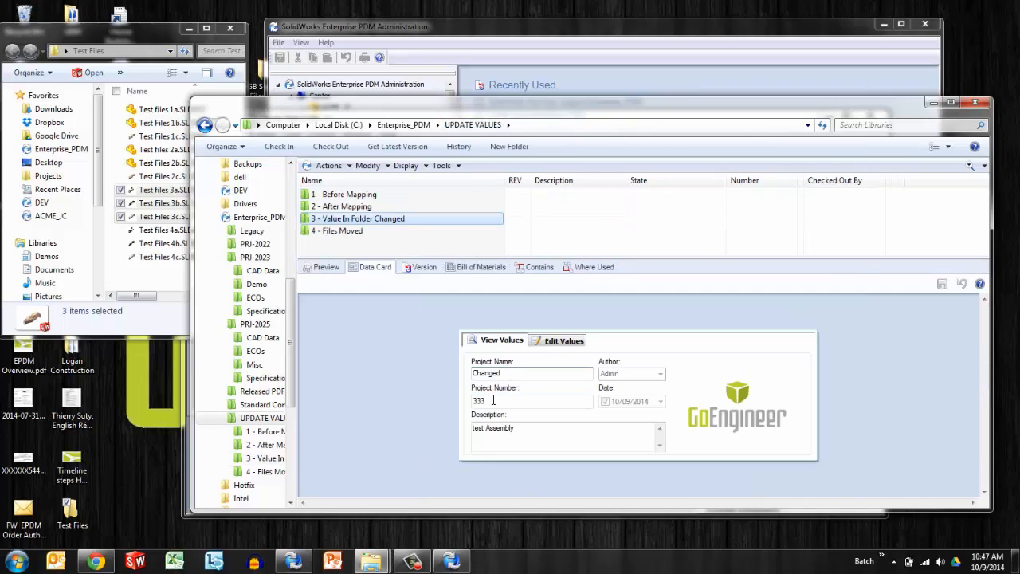
double_click(360, 217)
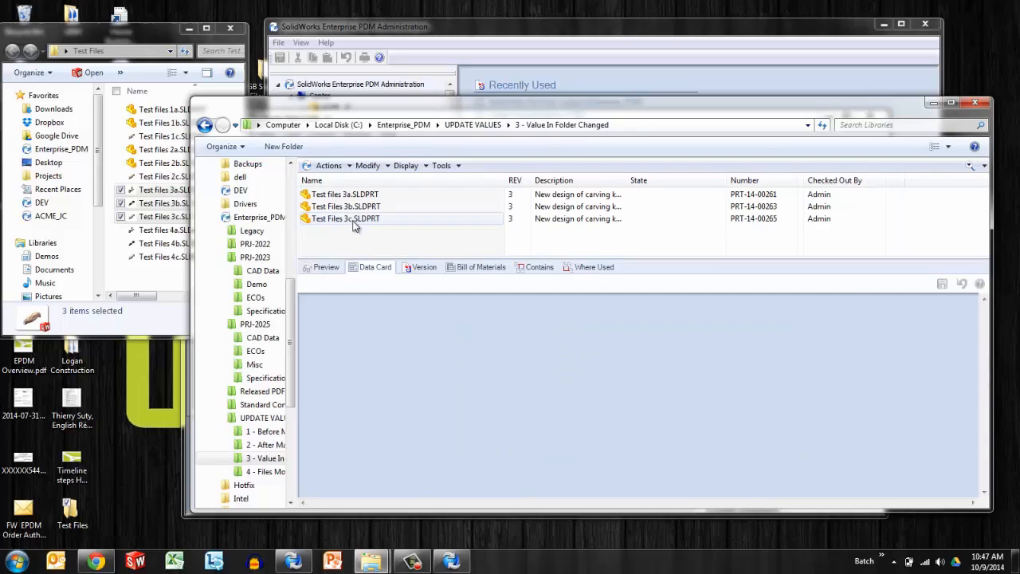
left_click(344, 207)
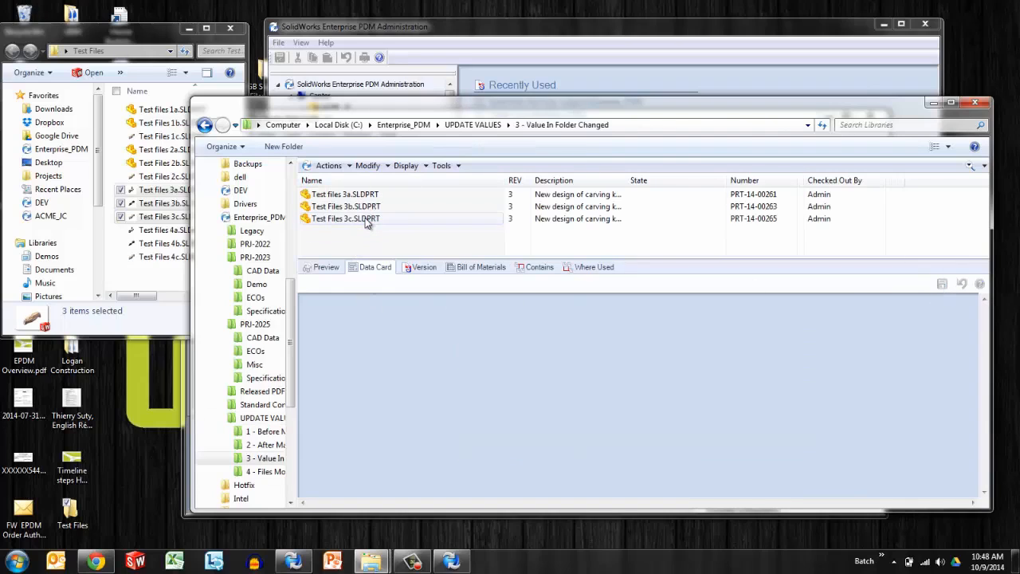
Step: Confirm Test Files 3b's card shows Changed and 333, then return to UPDATE VALUES for the Modify commands
left_click(346, 206)
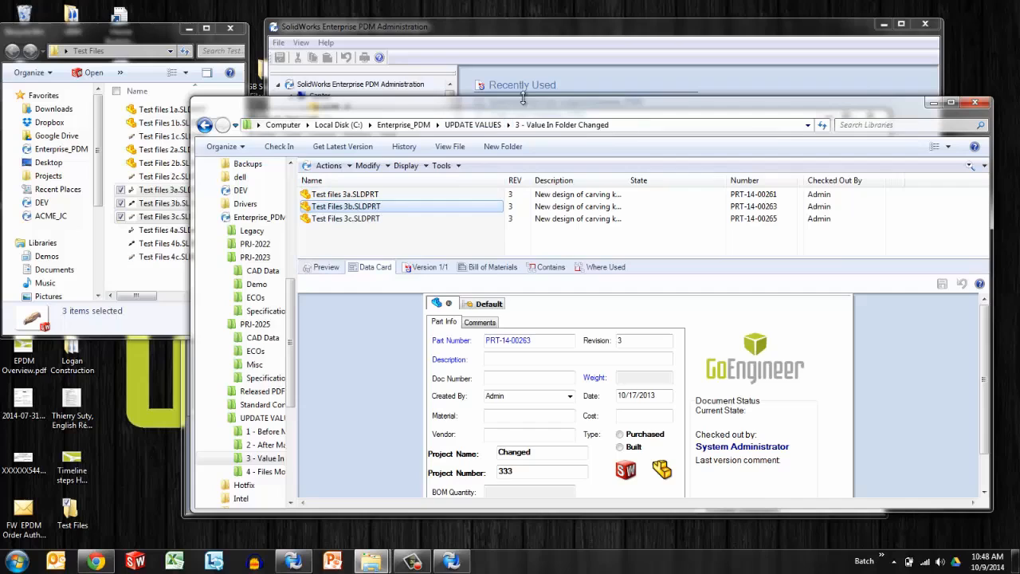
left_click(472, 124)
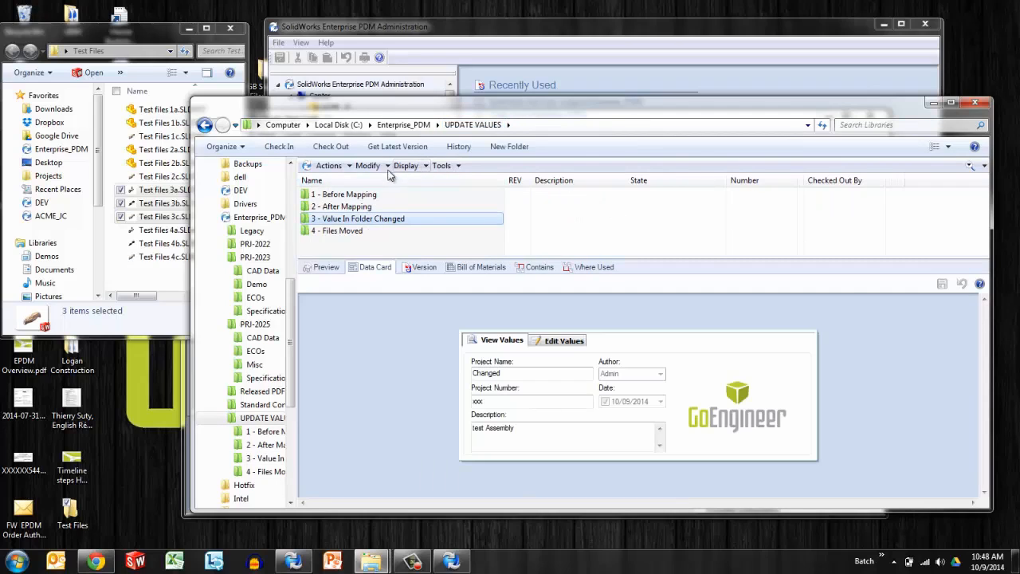
left_click(370, 165)
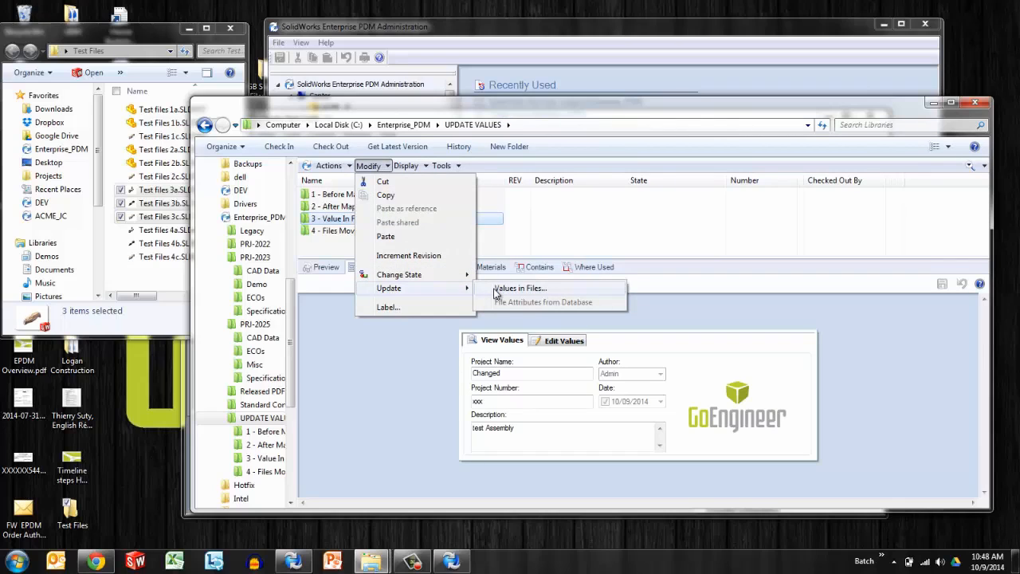
Step: Launch Update Values in Files with no file name filter and subfolders included, reaching step 2
left_click(520, 287)
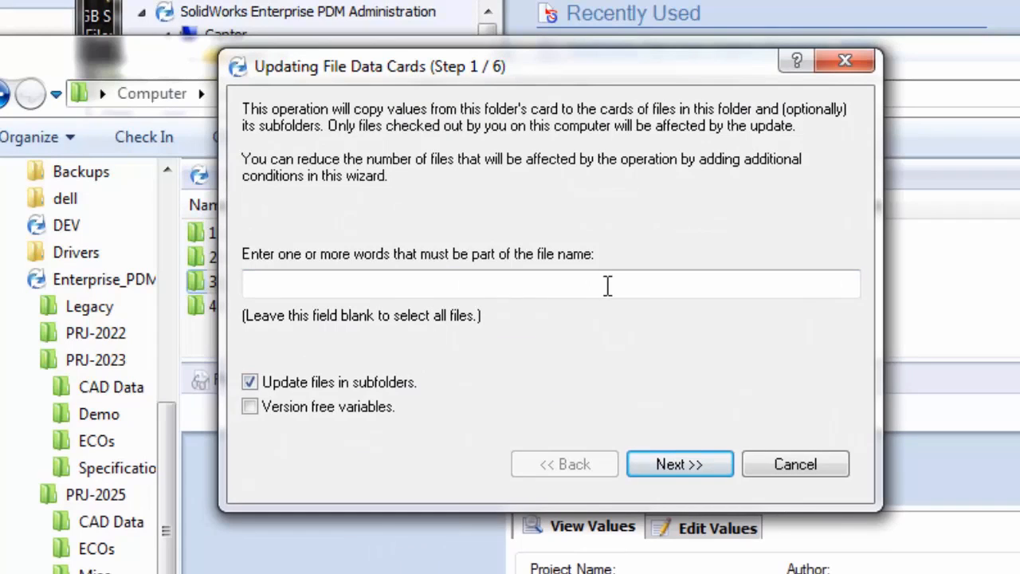
mouse_move(587, 351)
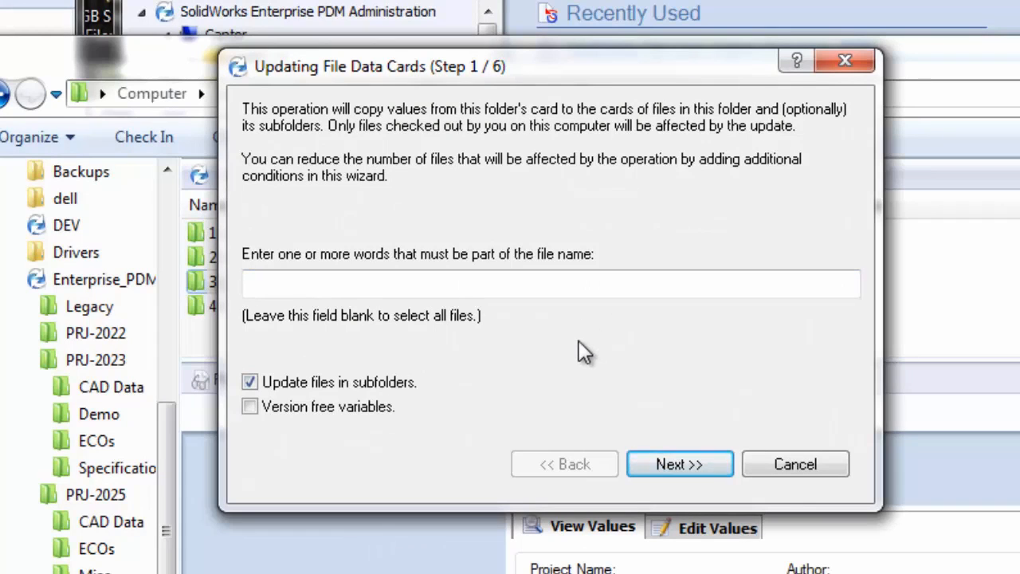
mouse_move(470, 254)
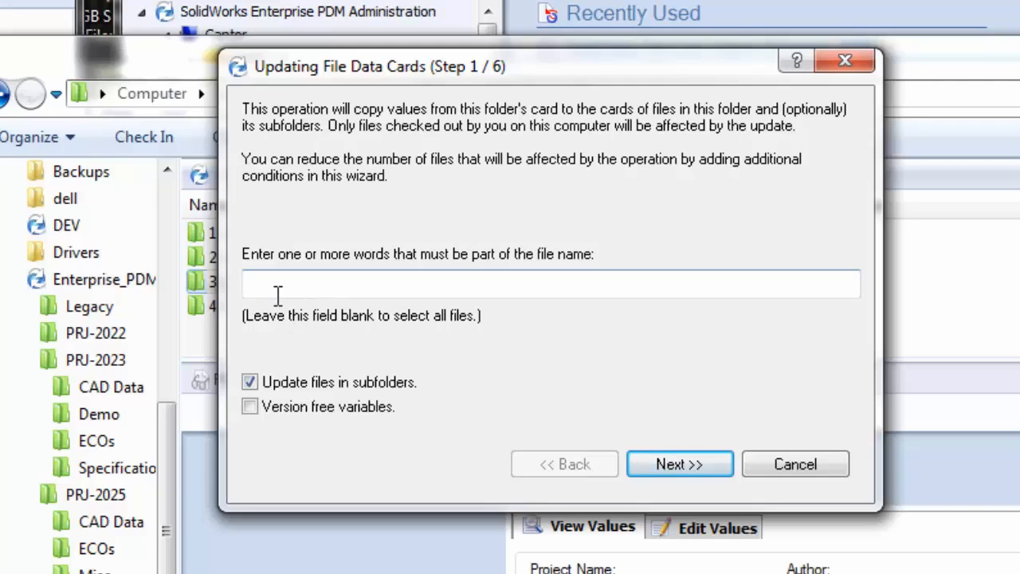
mouse_move(318, 309)
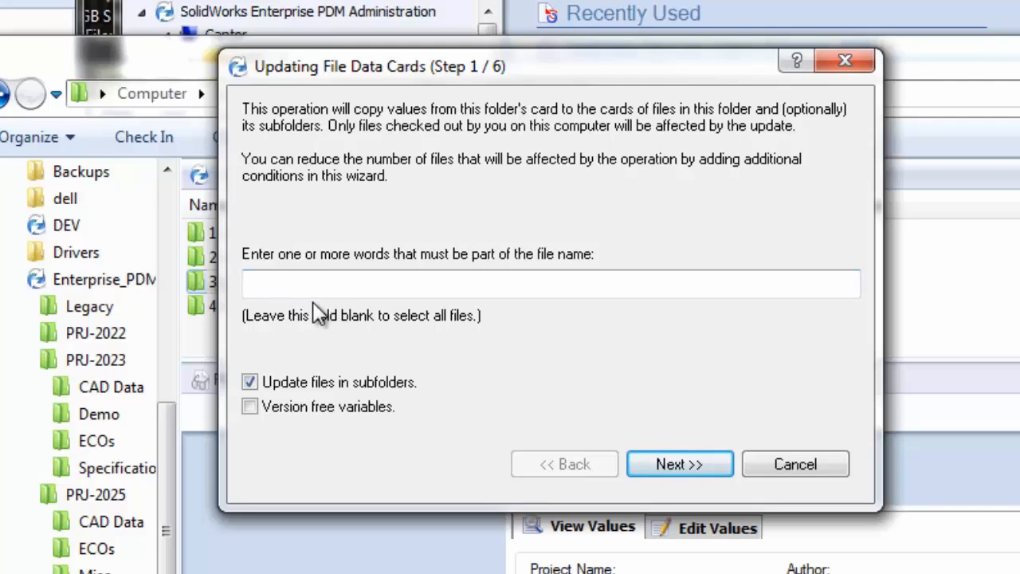
mouse_move(268, 309)
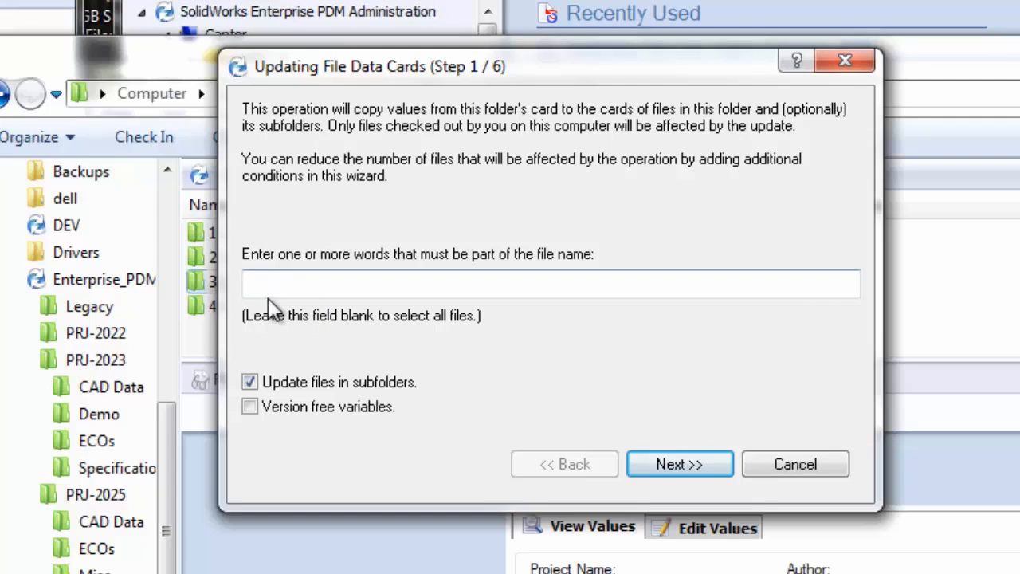
mouse_move(319, 338)
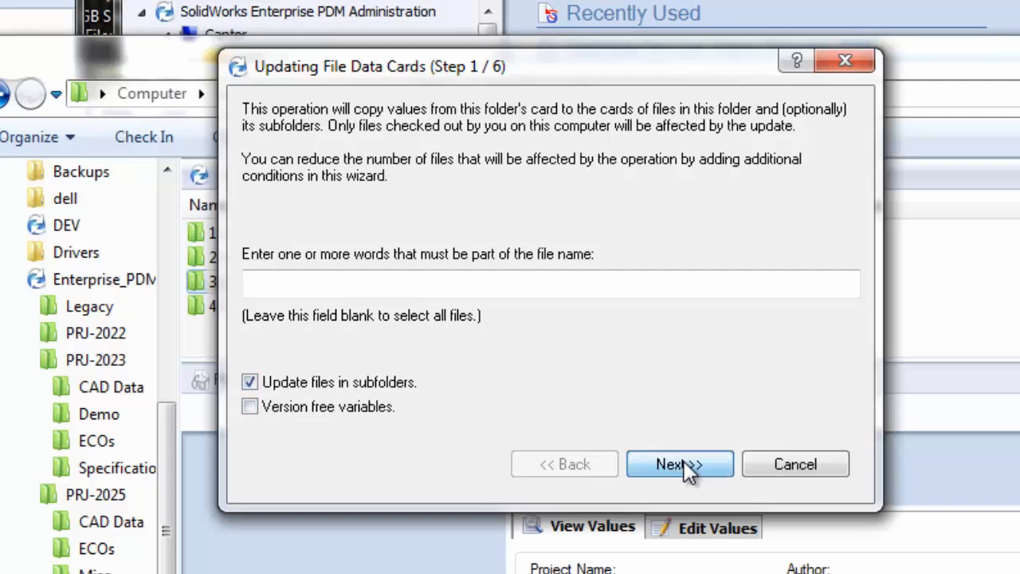
left_click(679, 464)
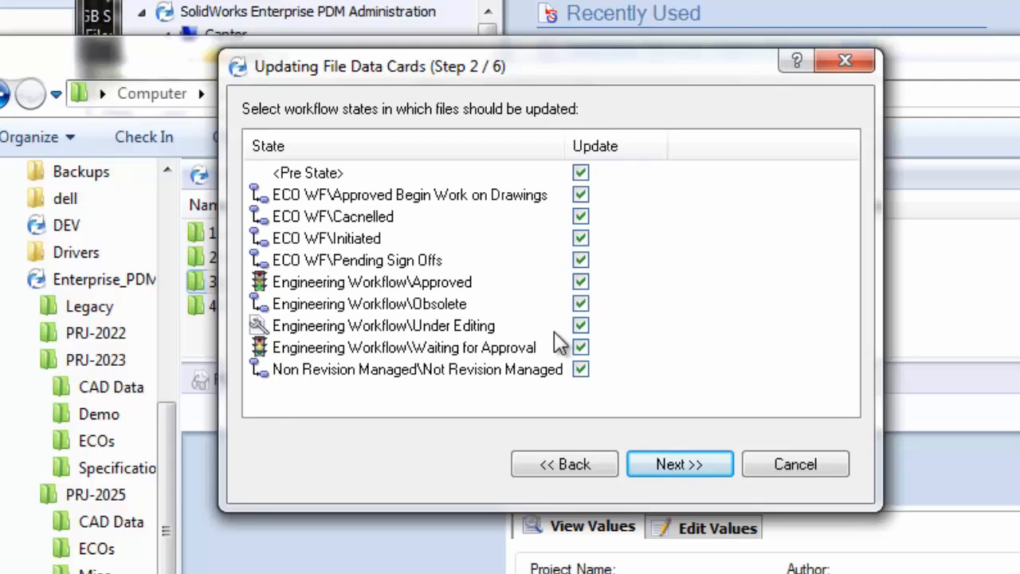
mouse_move(603, 322)
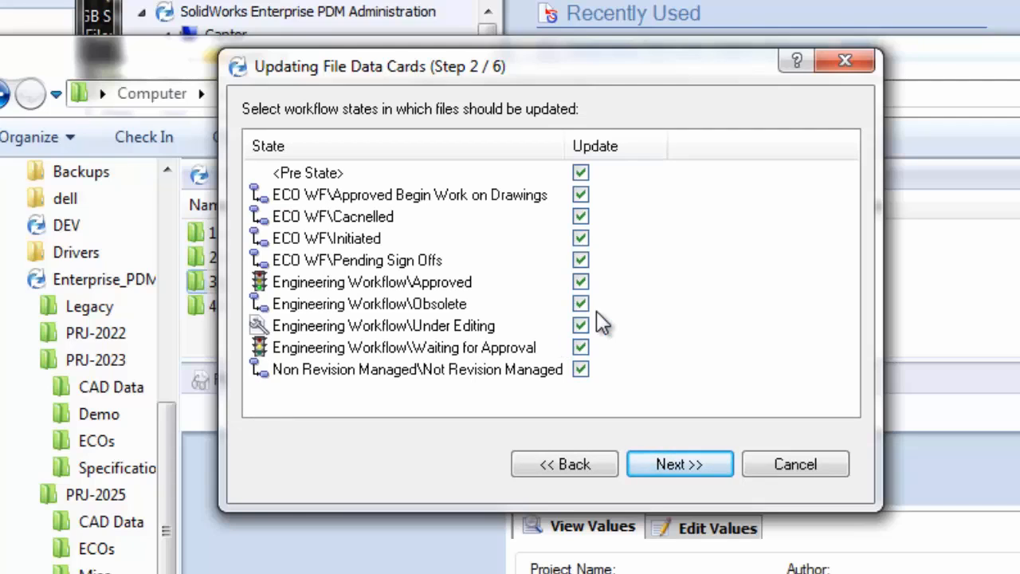
mouse_move(552, 351)
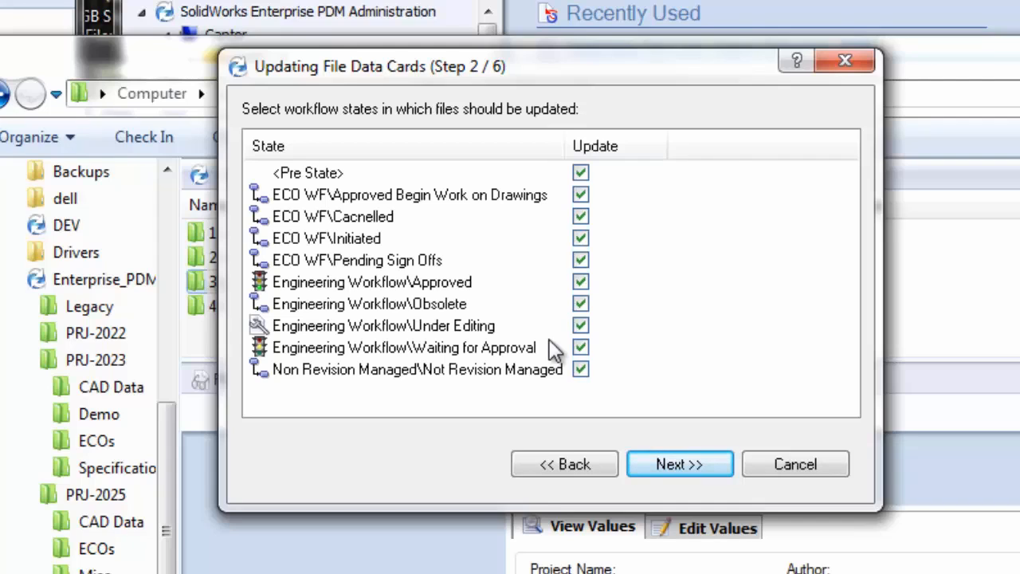
mouse_move(539, 370)
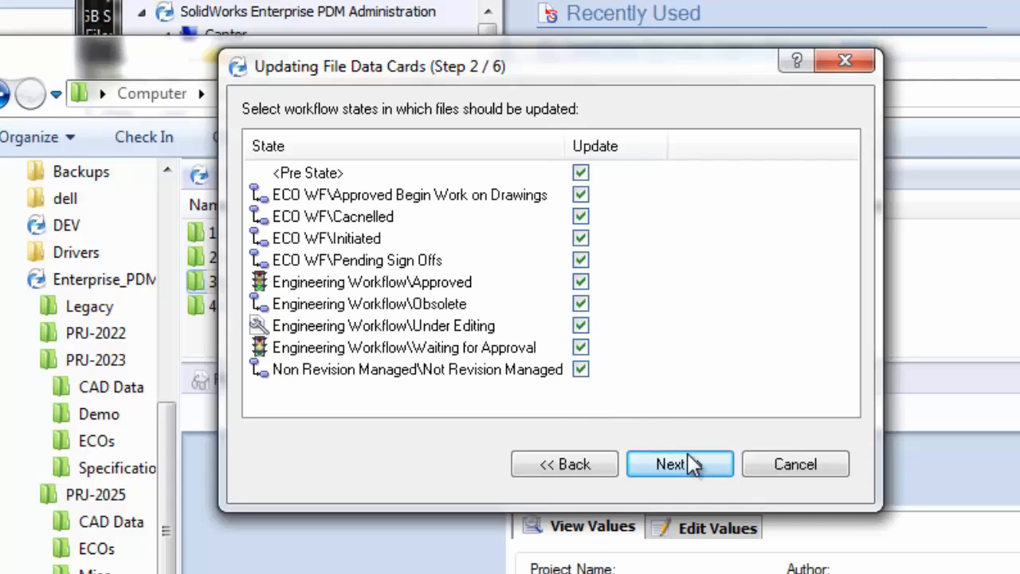
Step: Keep all workflow states and the three matched test files, advancing to the variables step 4
left_click(679, 464)
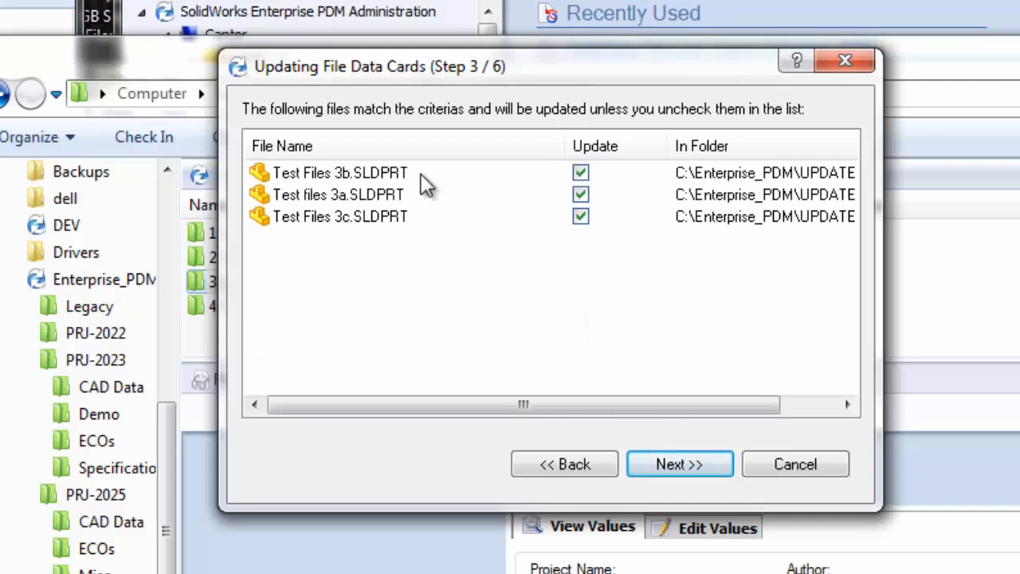
mouse_move(399, 200)
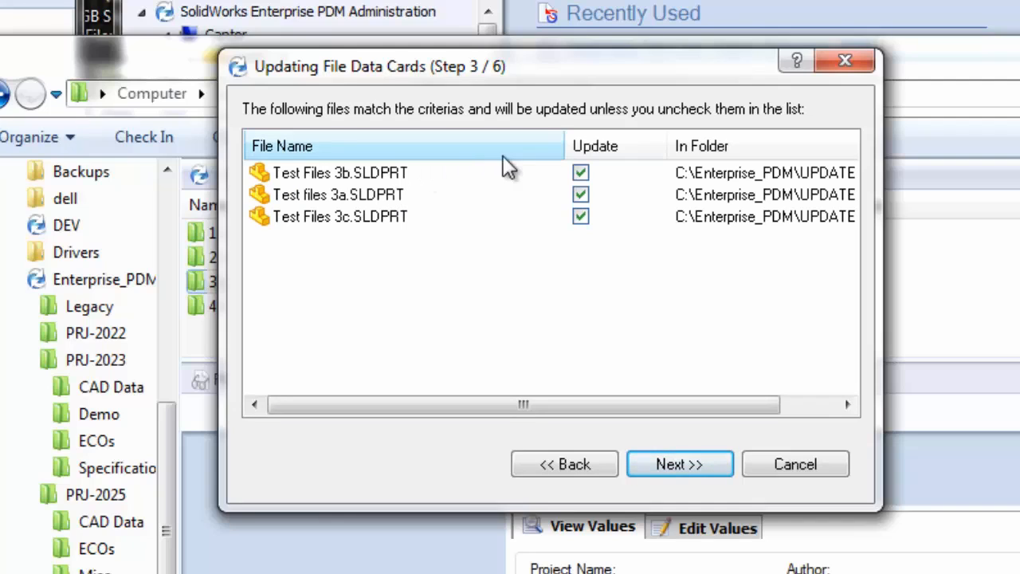
mouse_move(689, 325)
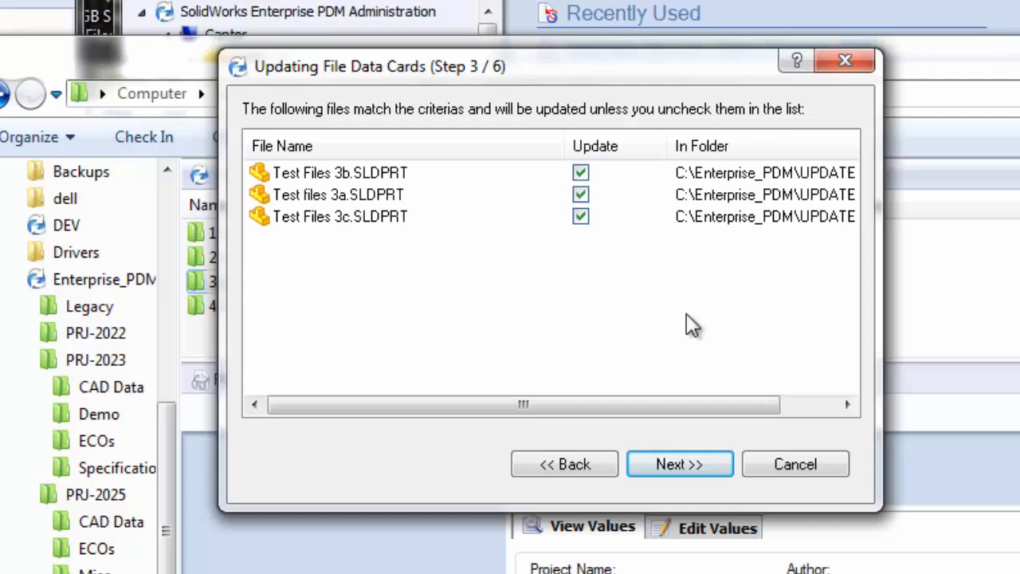
left_click(679, 464)
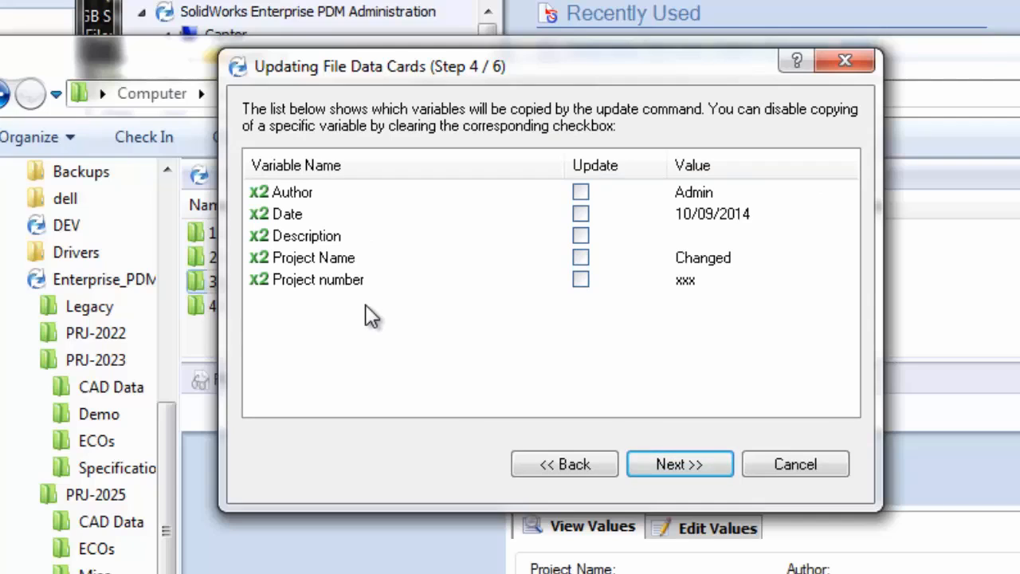
mouse_move(358, 321)
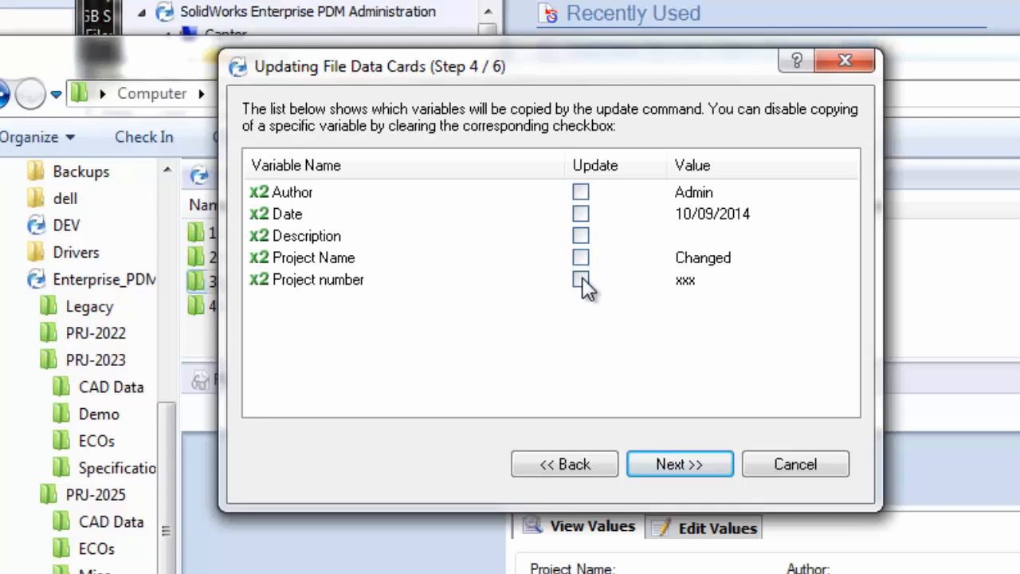
Step: Copy only Project number, keep both configurations, and reach the final step 6 of 6
left_click(580, 280)
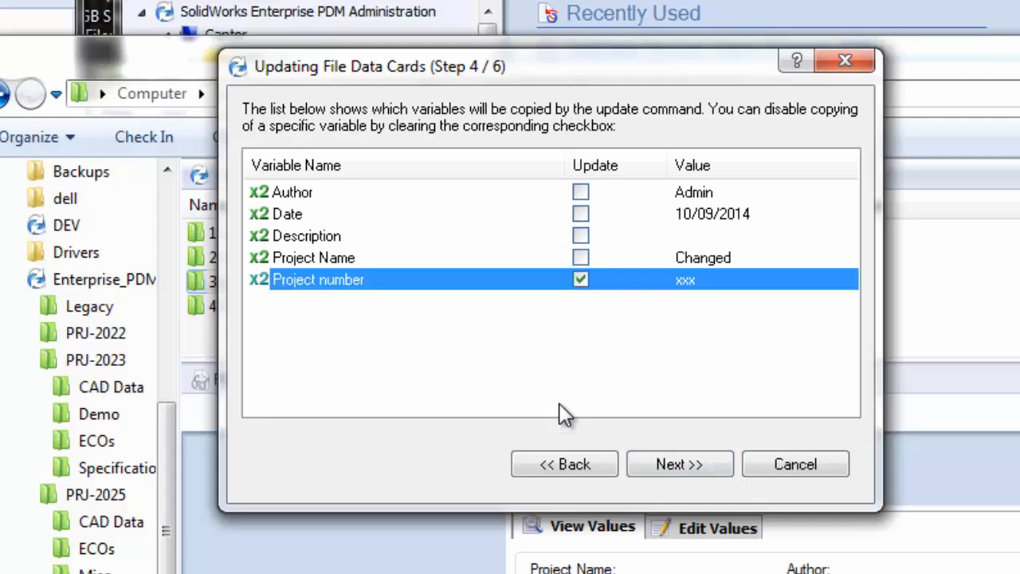
mouse_move(582, 411)
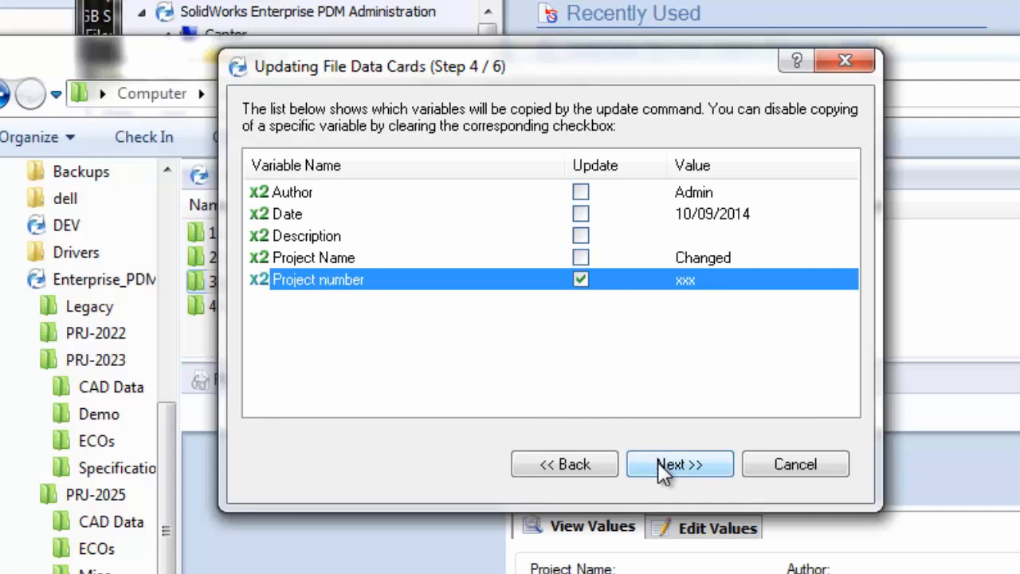
left_click(679, 464)
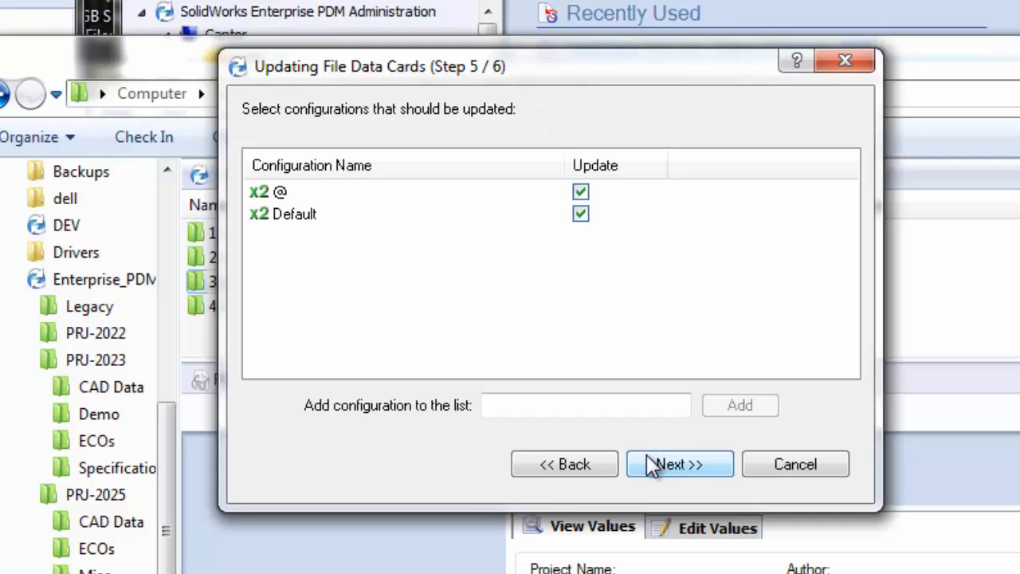
mouse_move(670, 470)
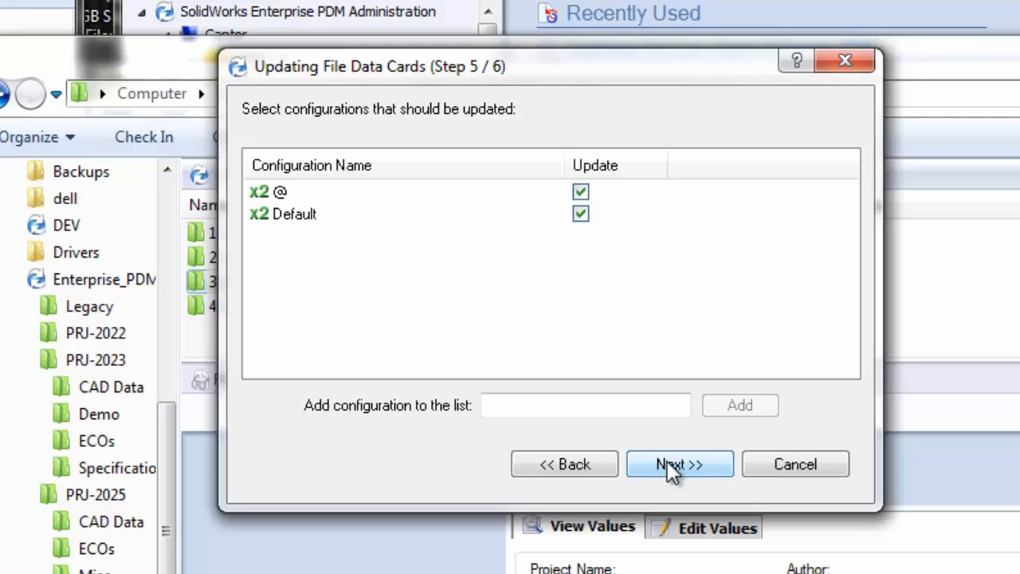
left_click(679, 464)
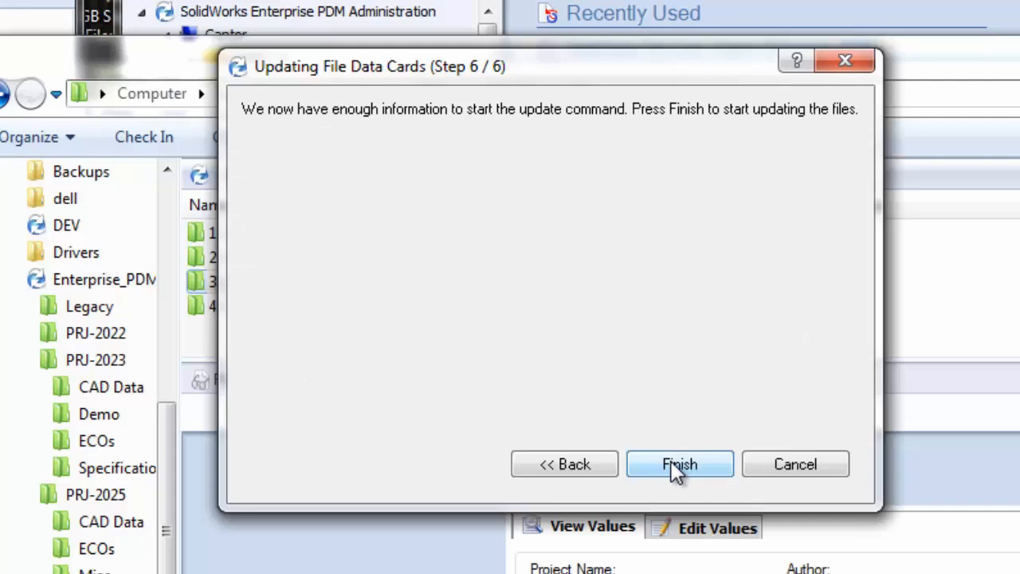
mouse_move(688, 472)
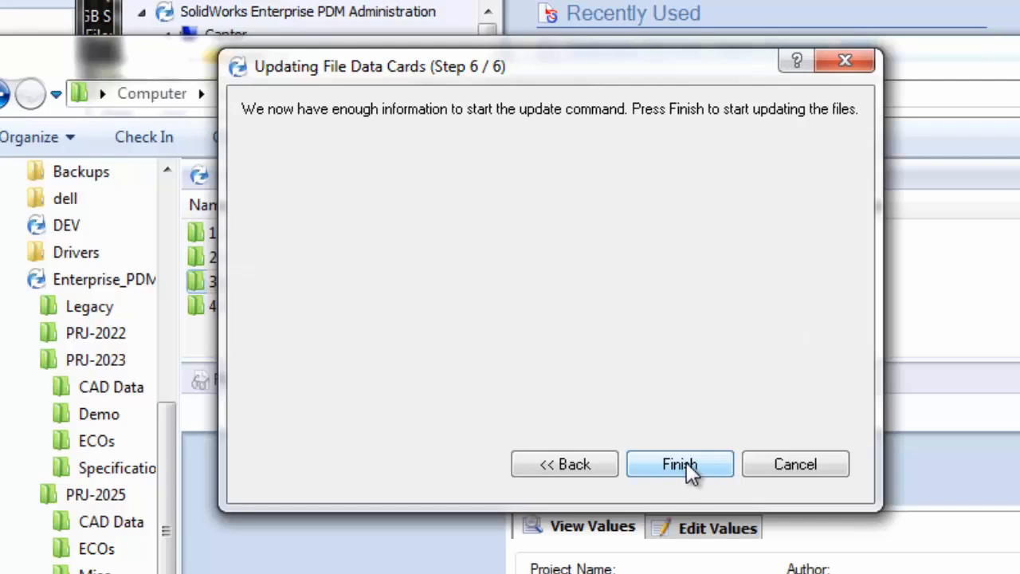
mouse_move(502, 301)
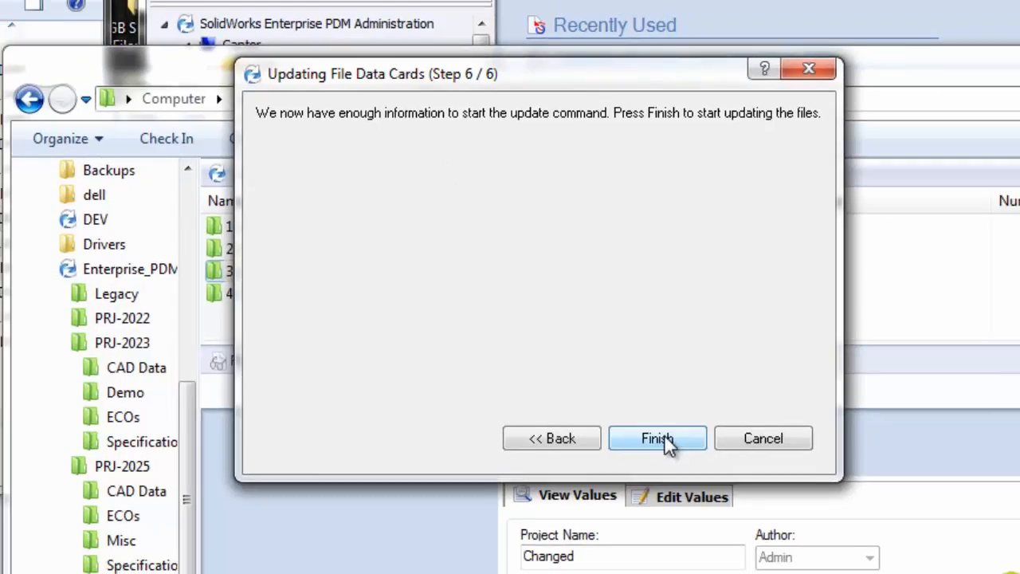
Step: Finish the card update, check the '3 - Value In Folder Changed' files, and return to UPDATE VALUES
left_click(657, 439)
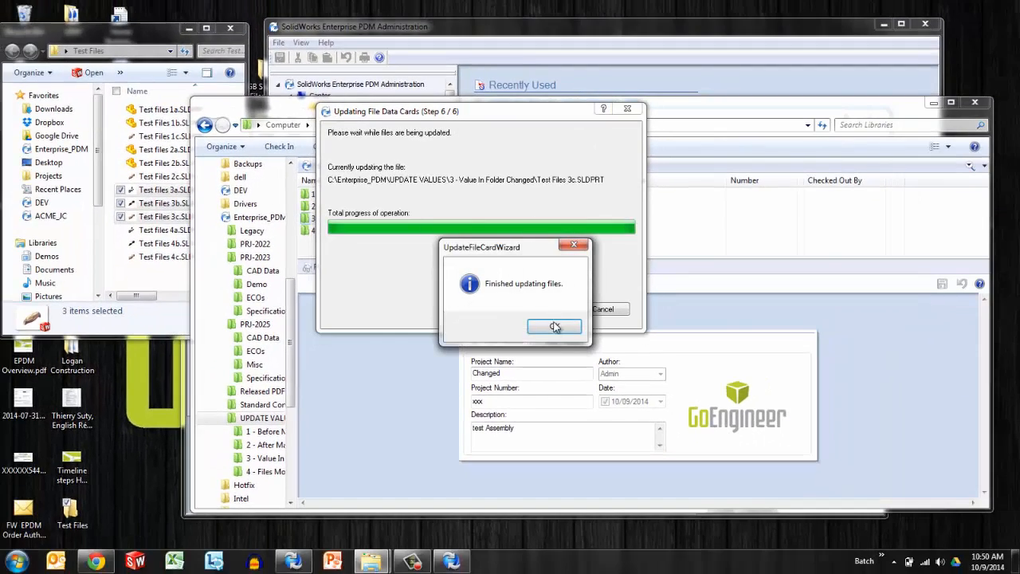
left_click(555, 327)
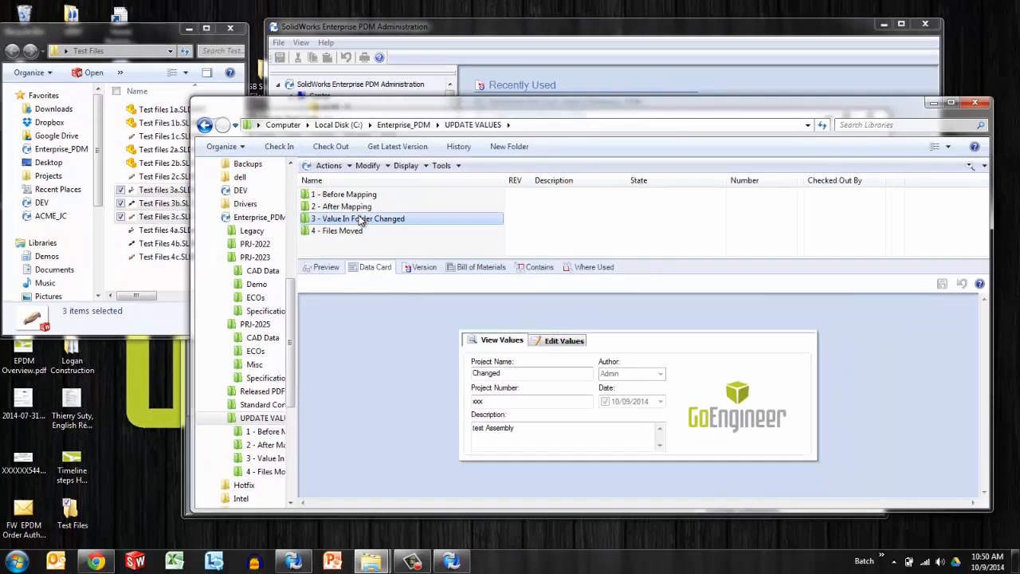
double_click(382, 218)
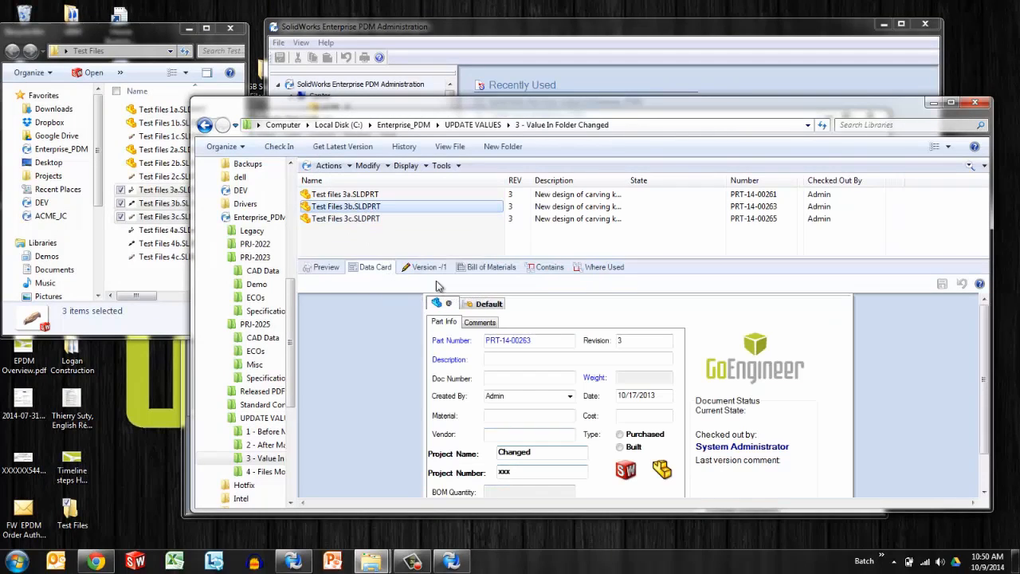
left_click(344, 218)
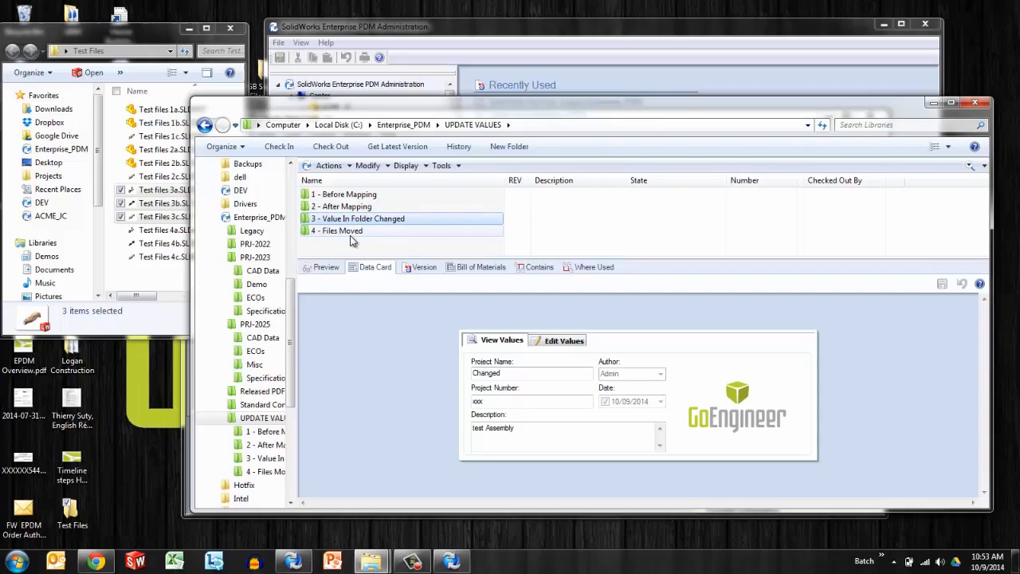
Step: Check the Files Moved folder card's project number 444, then enter '2 - After Mapping'
left_click(343, 229)
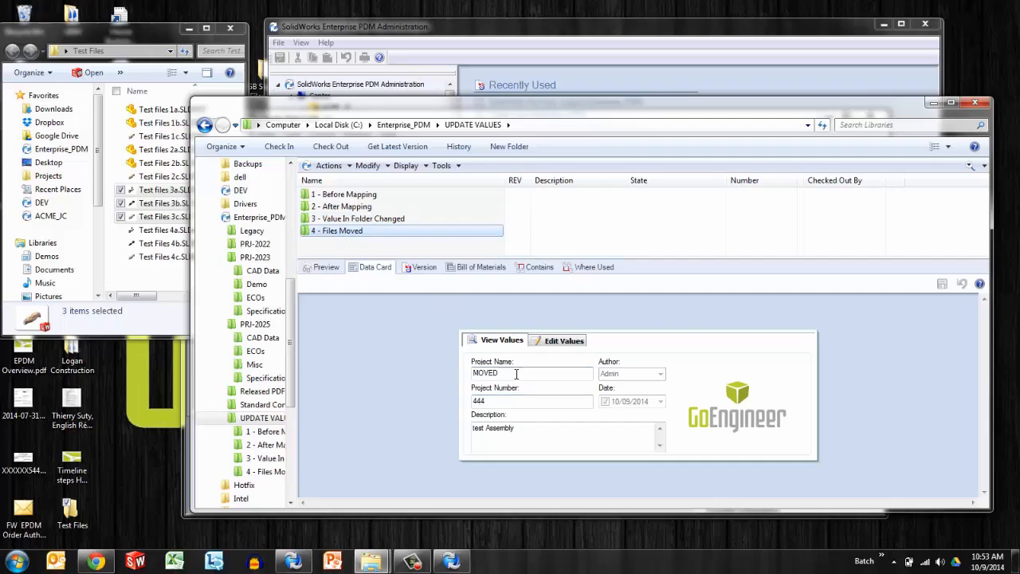
triple_click(532, 402)
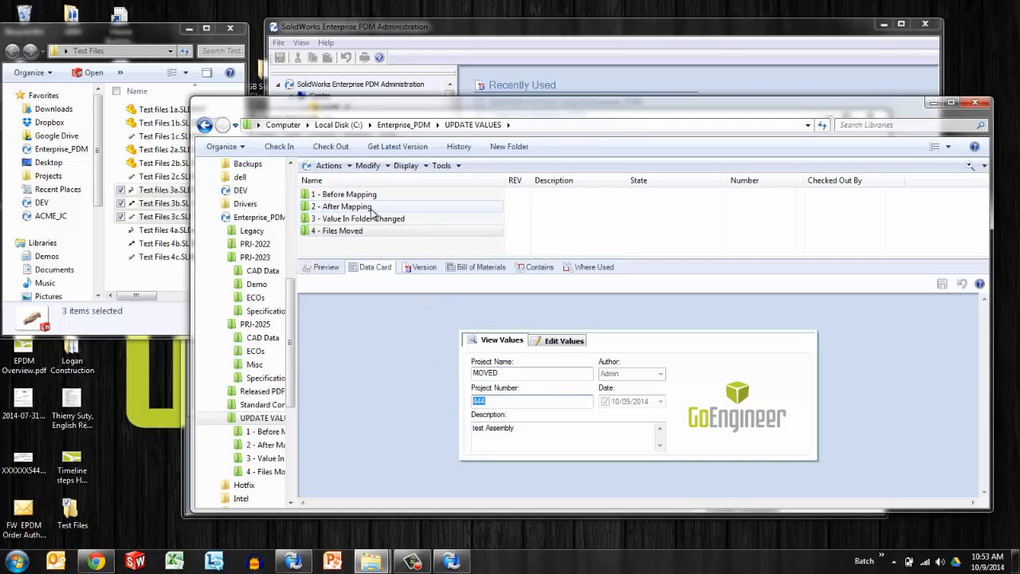
double_click(344, 206)
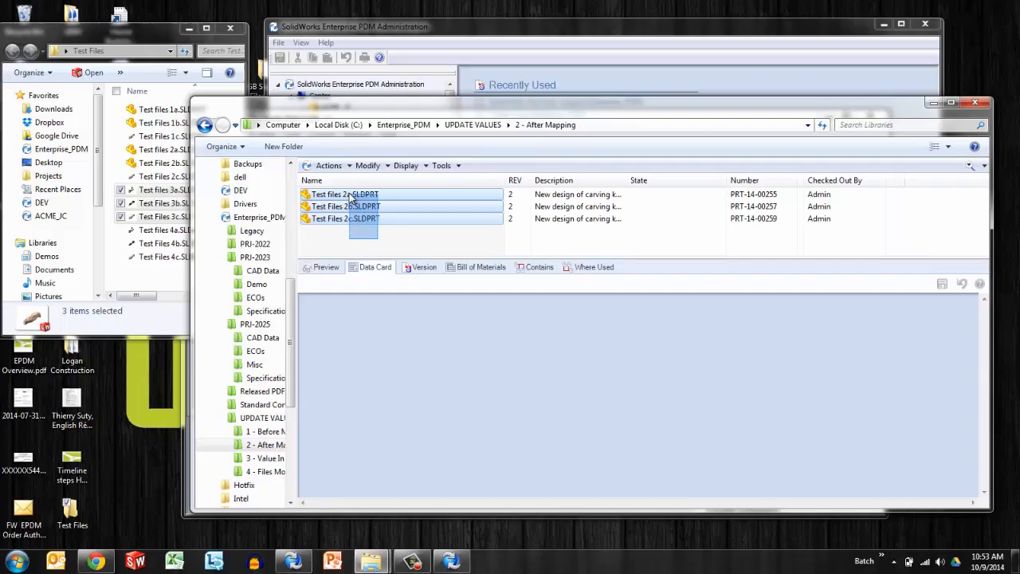
left_click(344, 205)
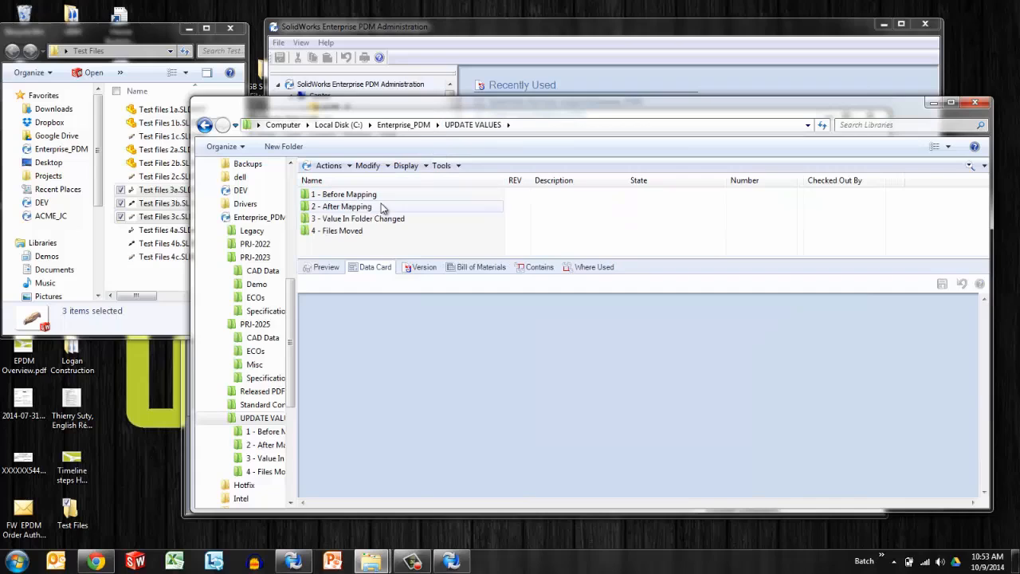
Step: Confirm Test Files 2b still reads 'After Mapping' and 2222, then select all three part files
left_click(345, 207)
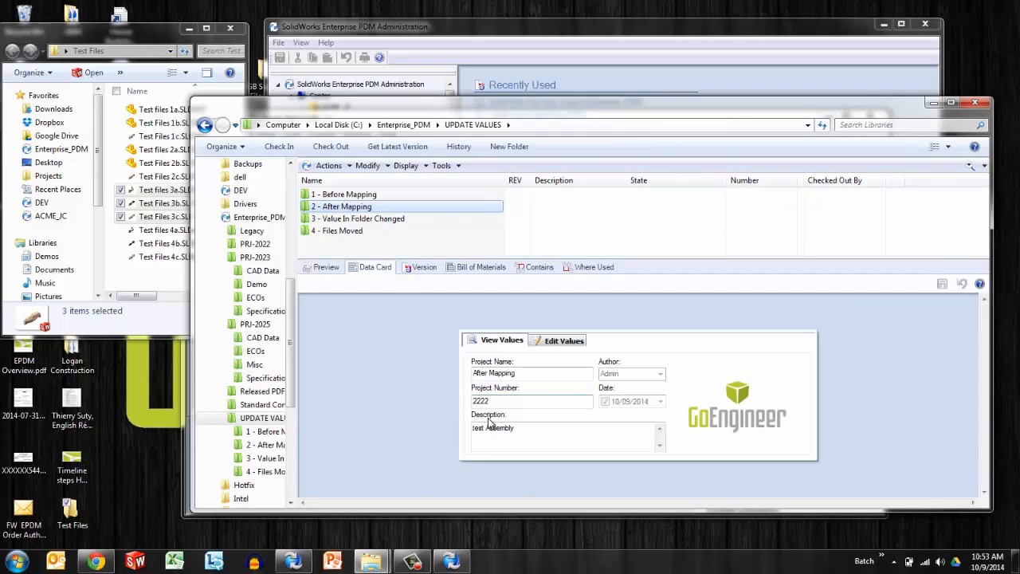
double_click(344, 206)
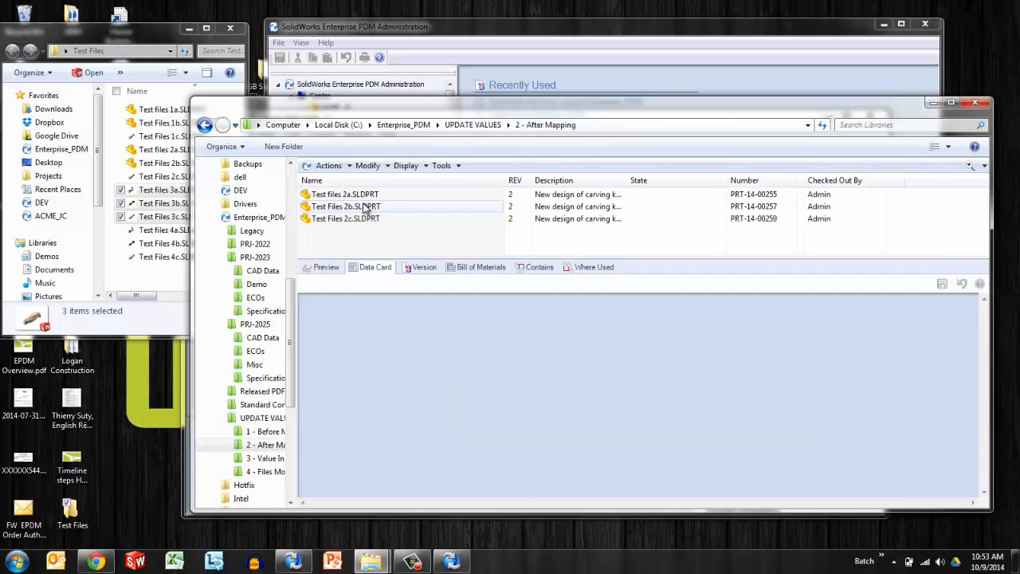
left_click(346, 206)
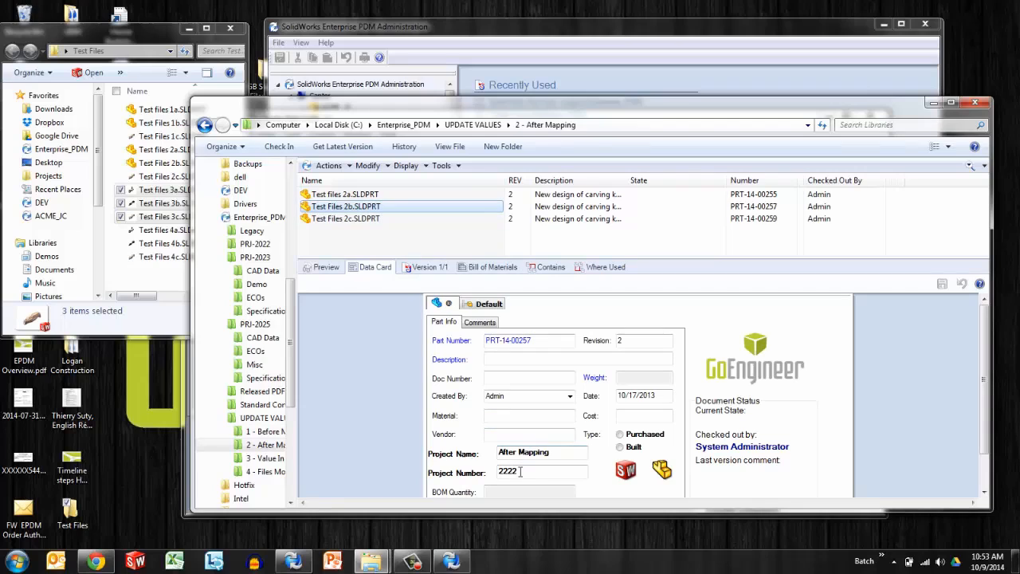
left_click(345, 194)
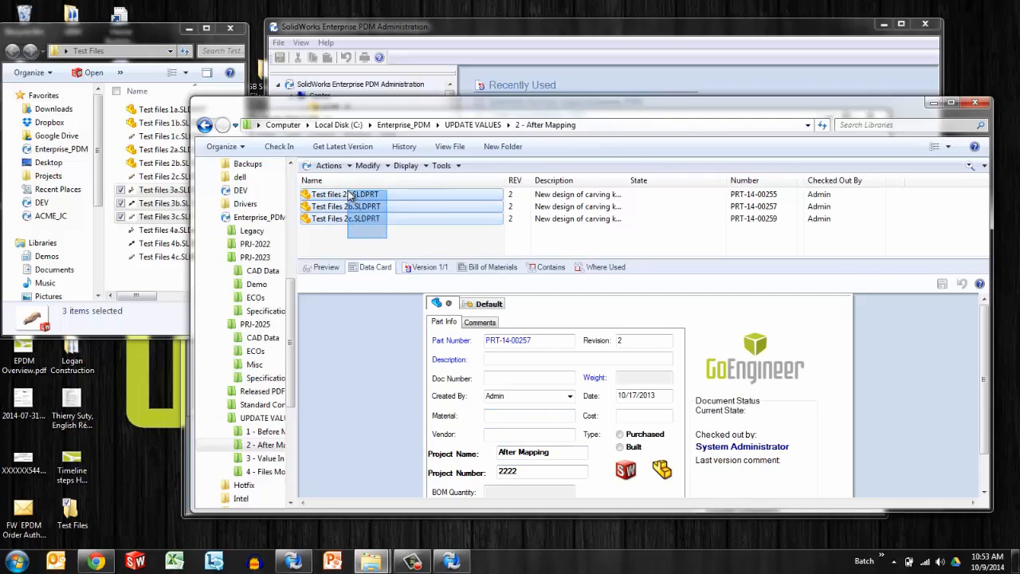
Step: Cut the three part files and navigate from After Mapping to the '4 - Files Moved' folder
right_click(345, 195)
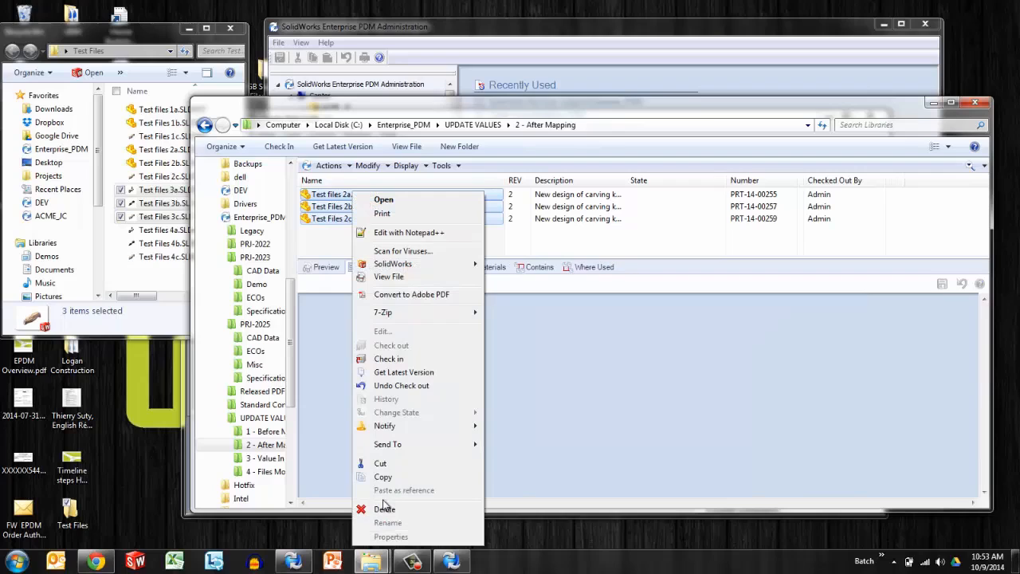
left_click(437, 326)
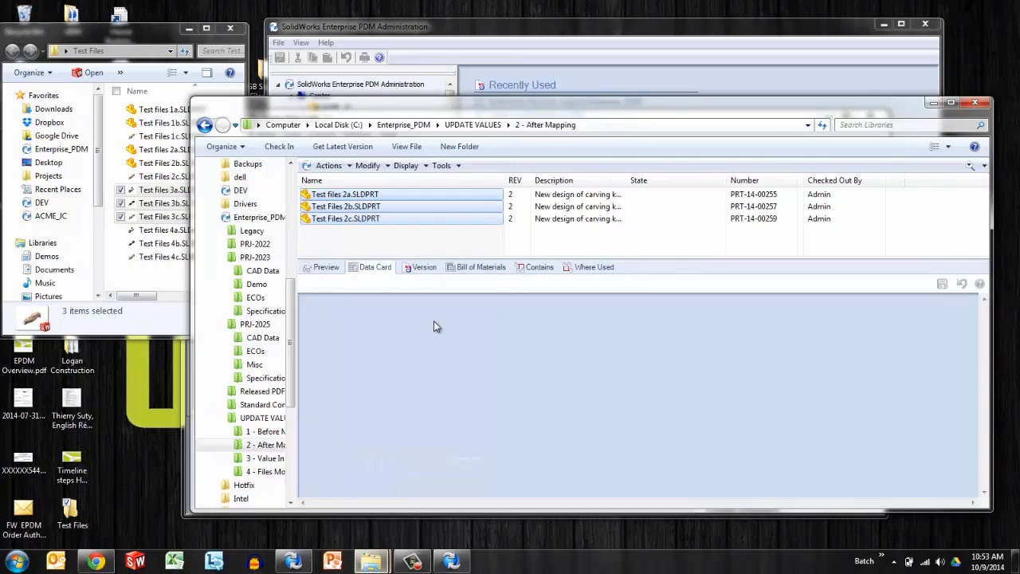
left_click(472, 124)
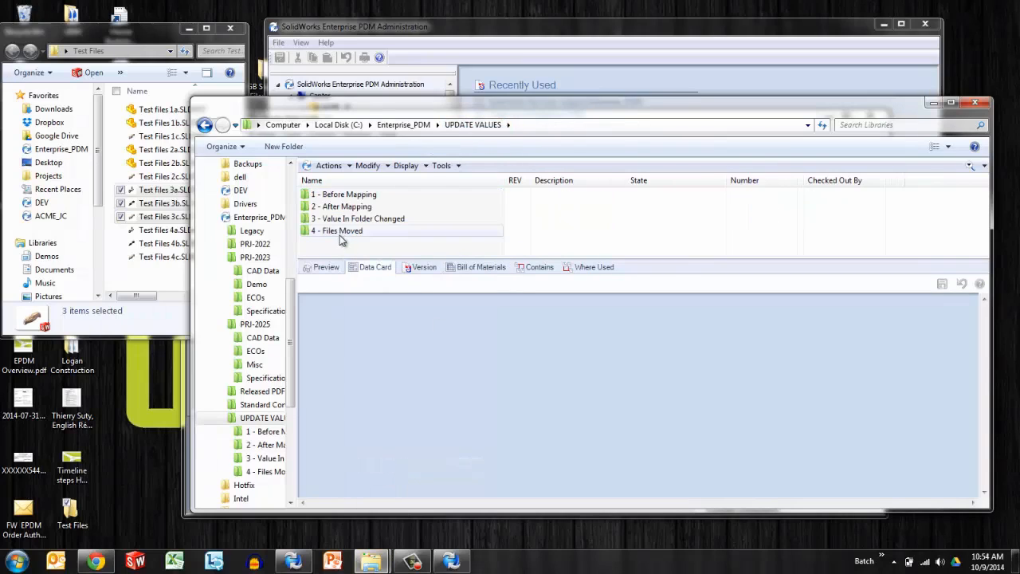
double_click(341, 230)
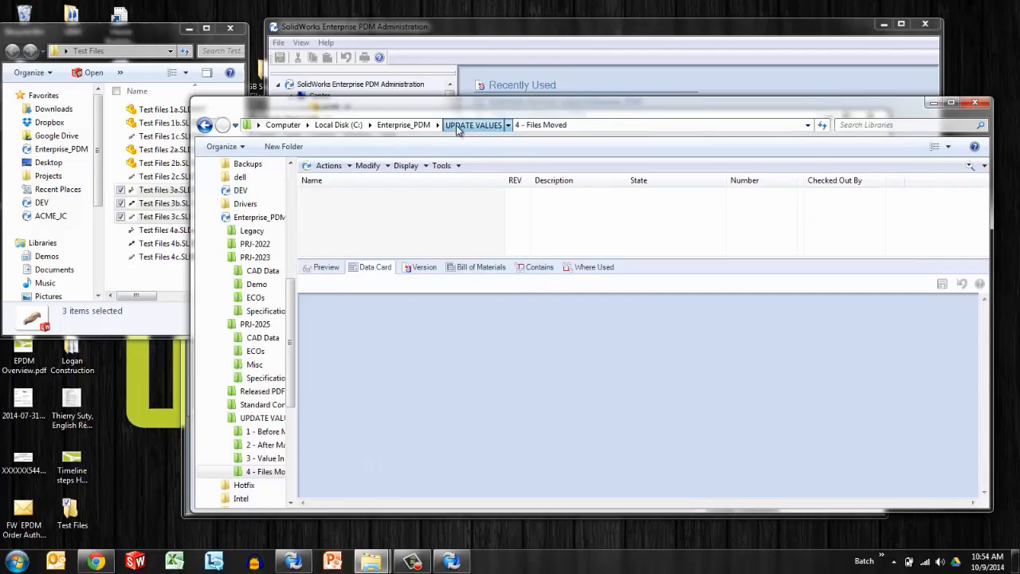
Step: Verify the Files Moved card reads MOVED and 444, then paste the files into that folder
left_click(338, 230)
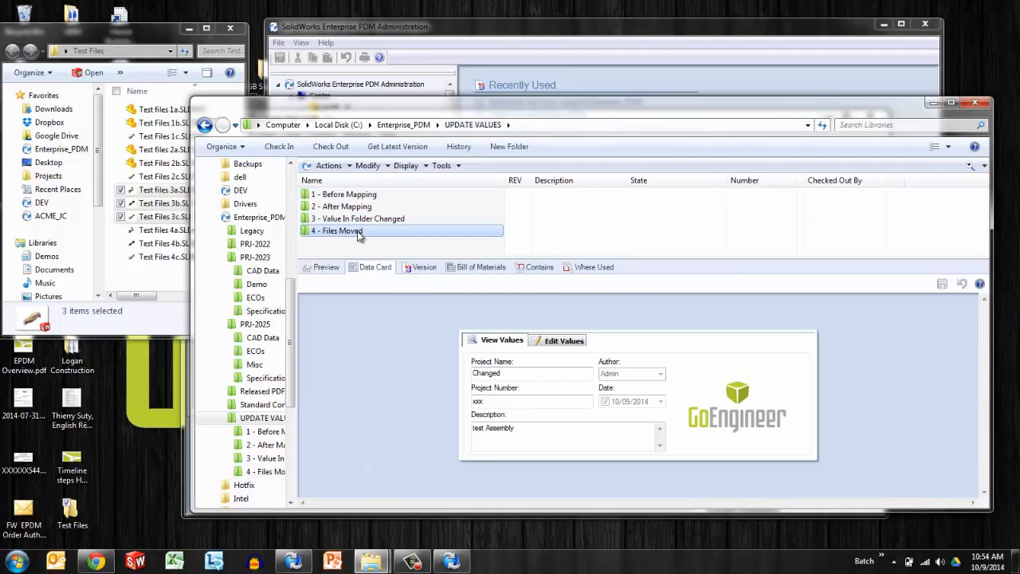
left_click(340, 229)
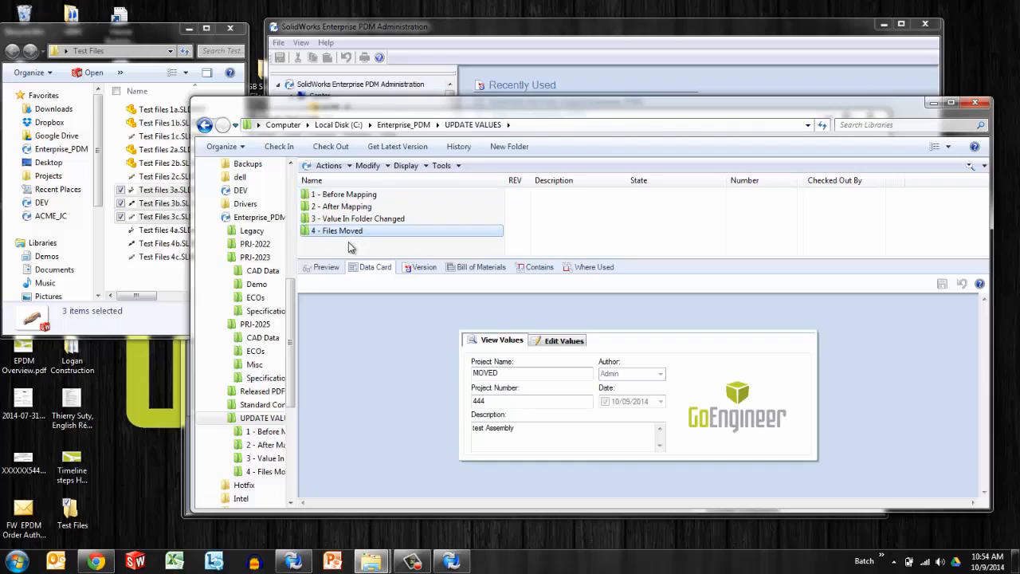
mouse_move(380, 285)
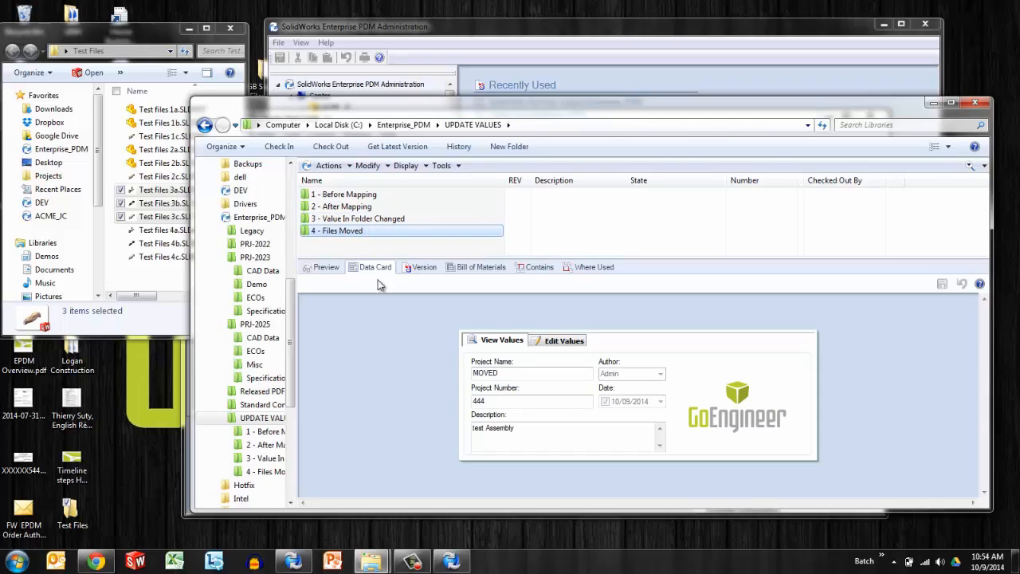
mouse_move(450, 353)
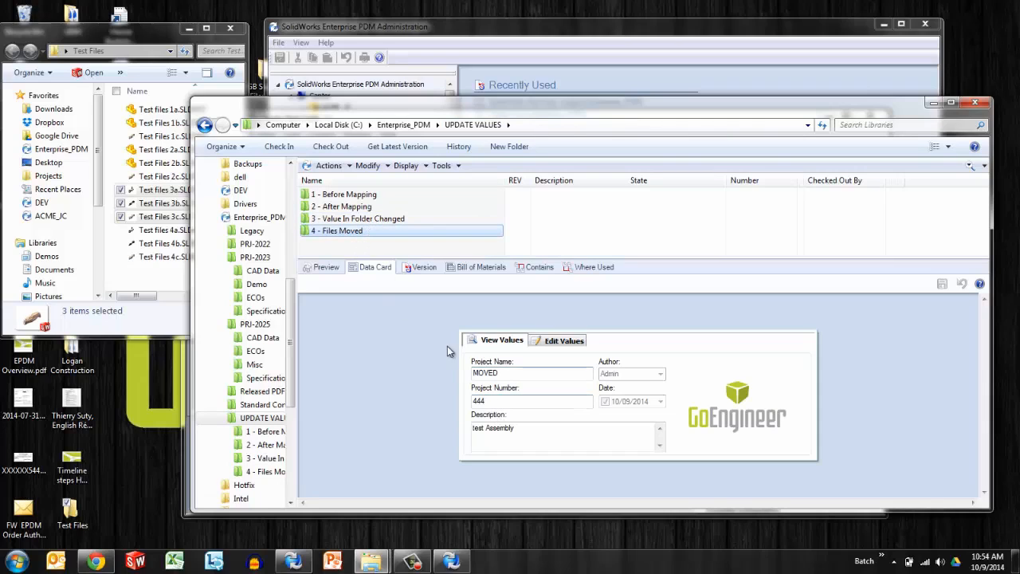
double_click(341, 229)
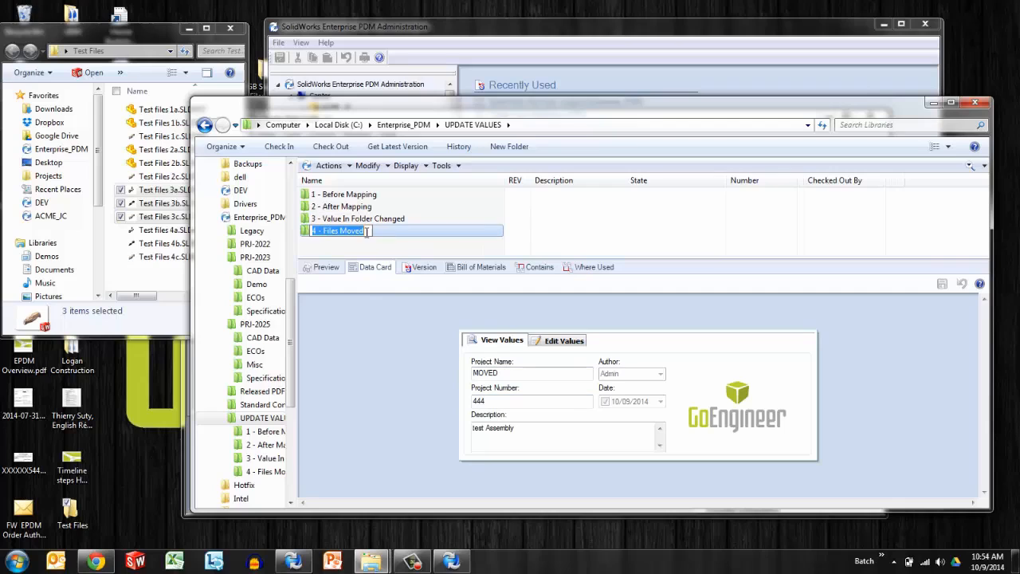
right_click(391, 216)
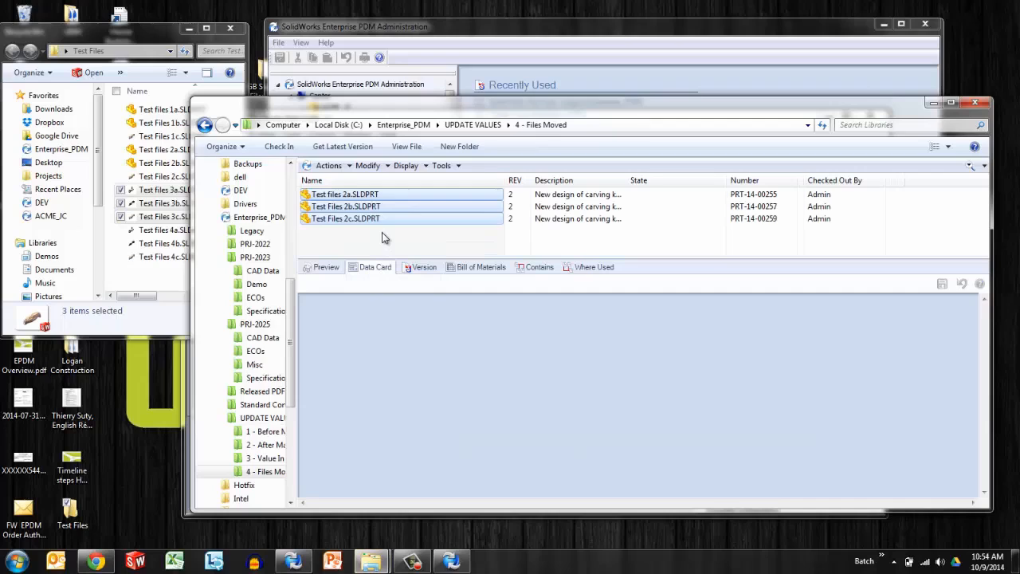
Step: Go back to UPDATE VALUES and display the Files Moved folder card with MOVED and 444
left_click(346, 207)
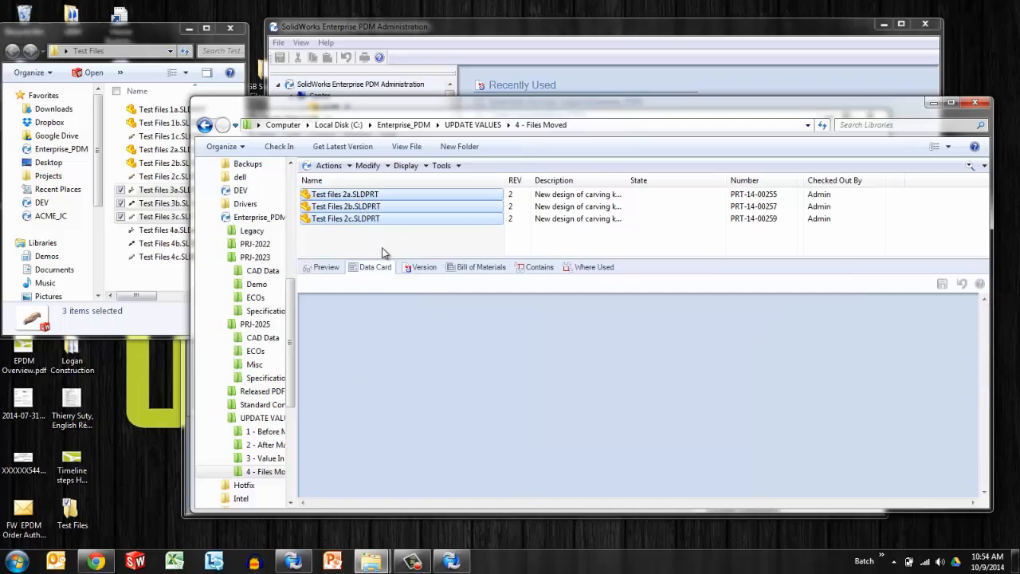
left_click(472, 125)
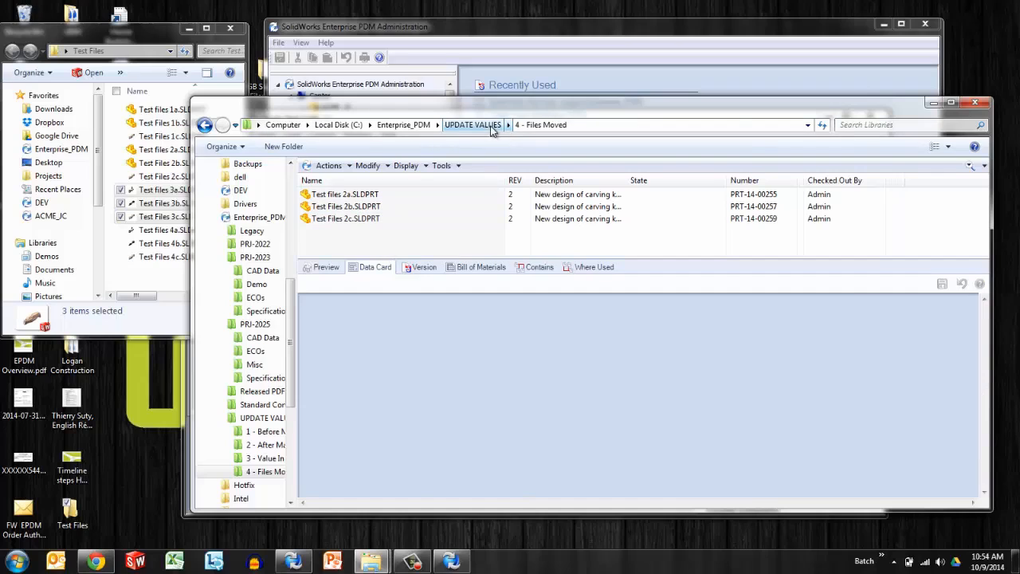
left_click(472, 124)
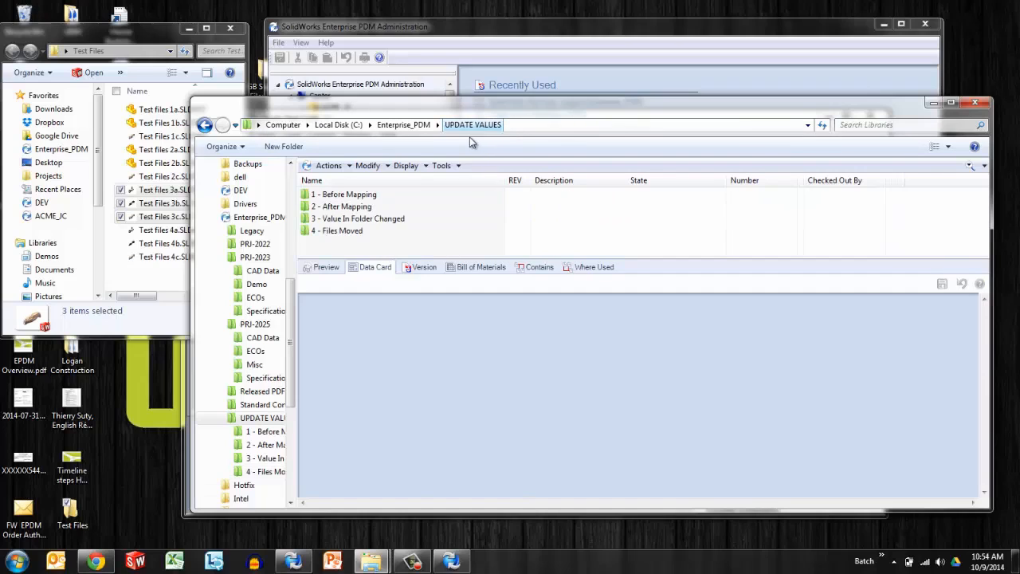
left_click(342, 229)
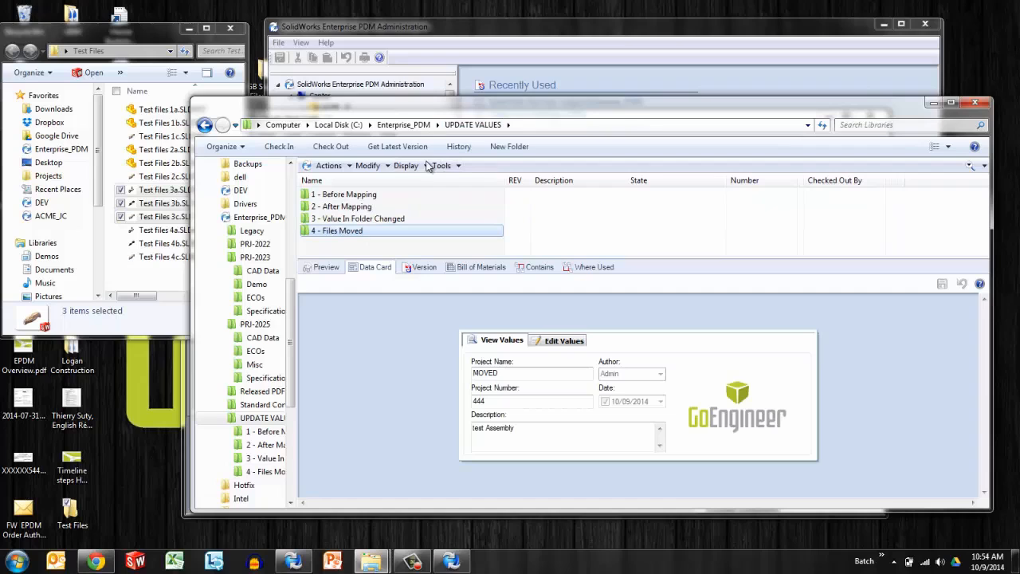
Step: Run Modify > Update > Values in Files so Test Files 2a–2c take MOVED and 444
left_click(368, 166)
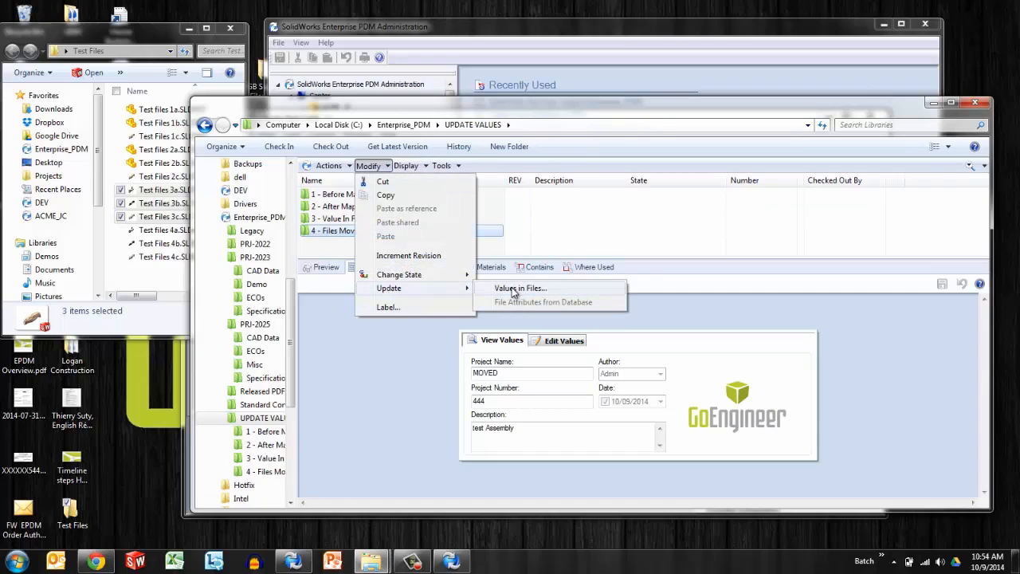
left_click(519, 287)
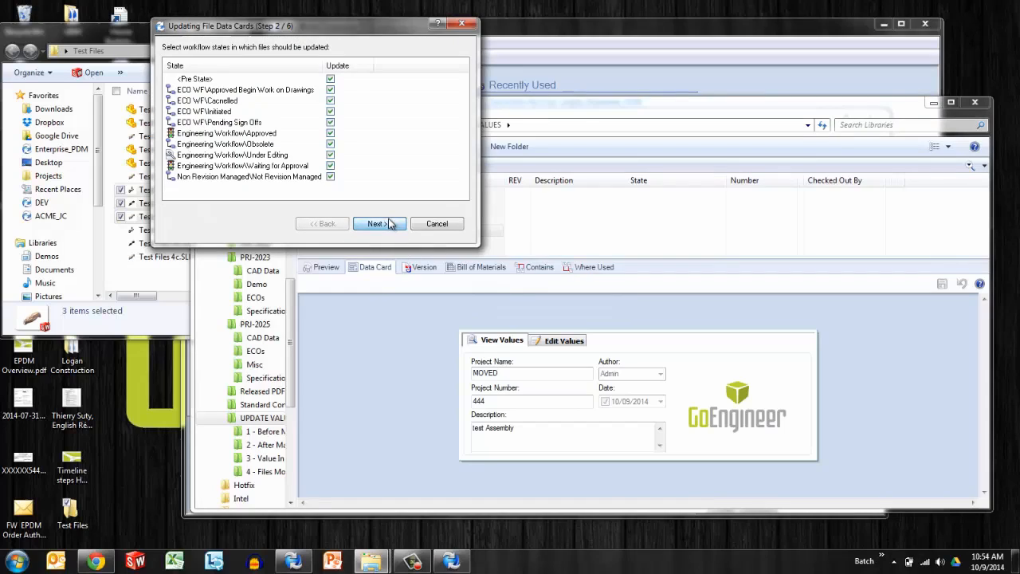
left_click(374, 224)
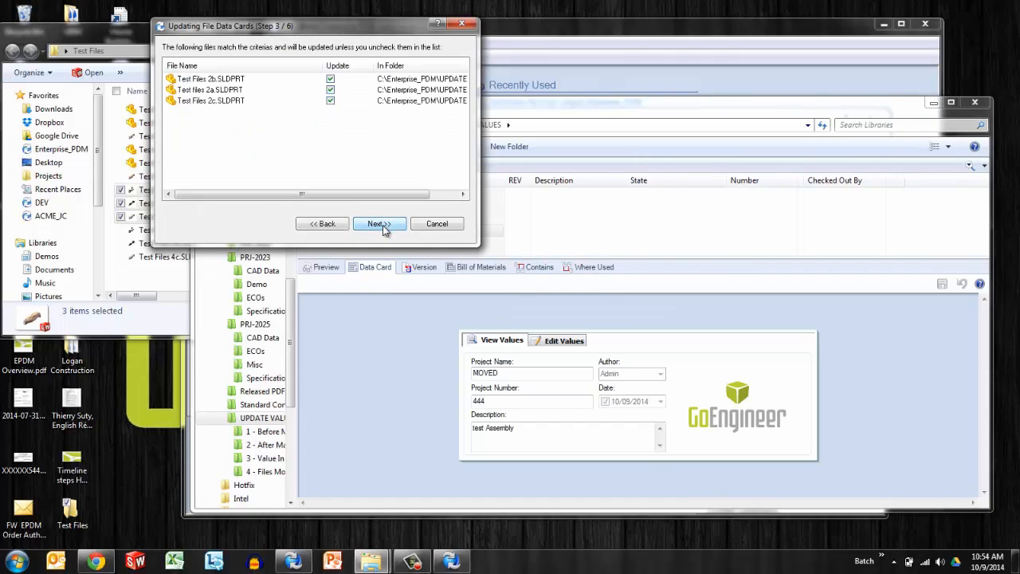
left_click(380, 223)
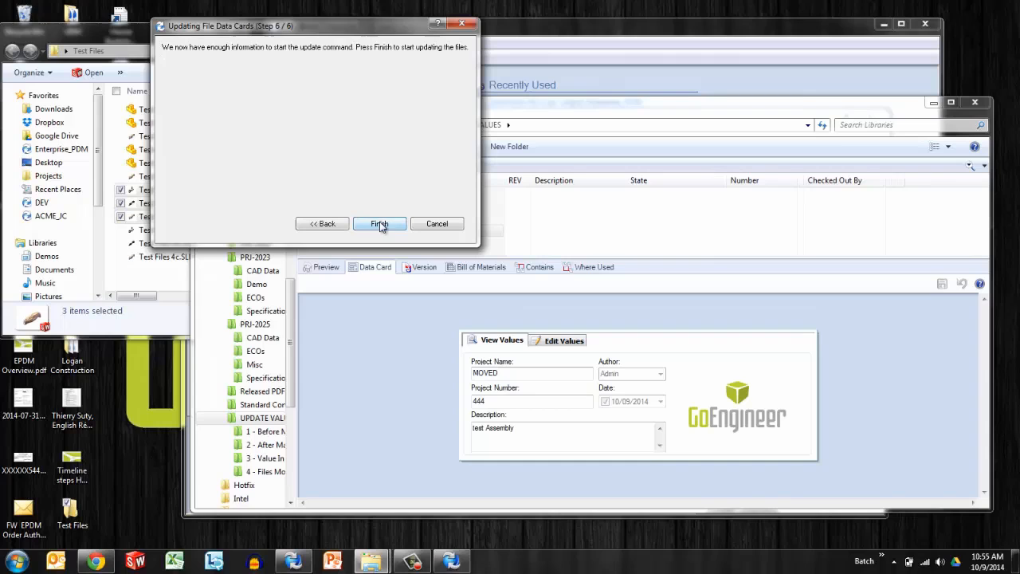
left_click(380, 223)
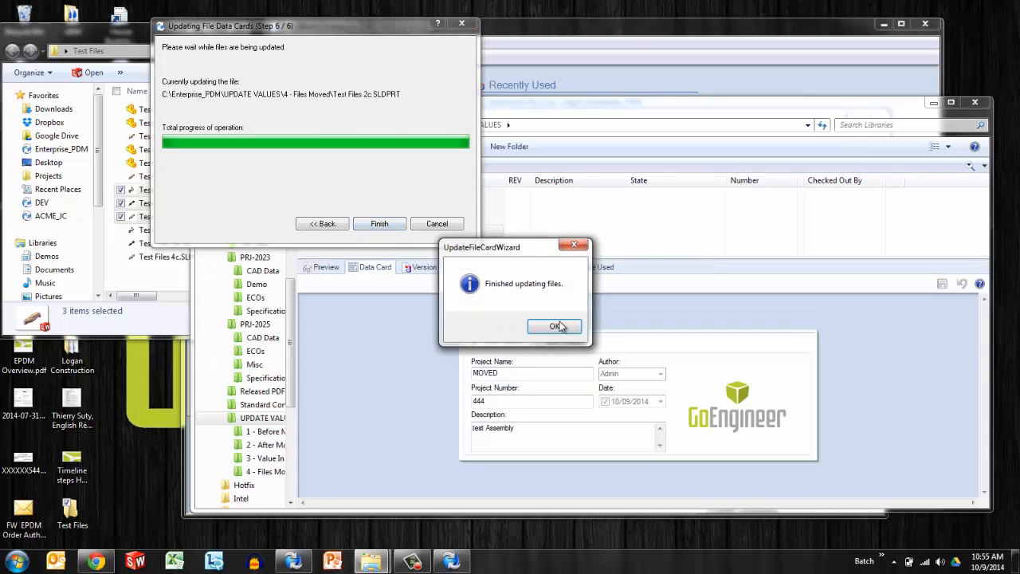
left_click(555, 327)
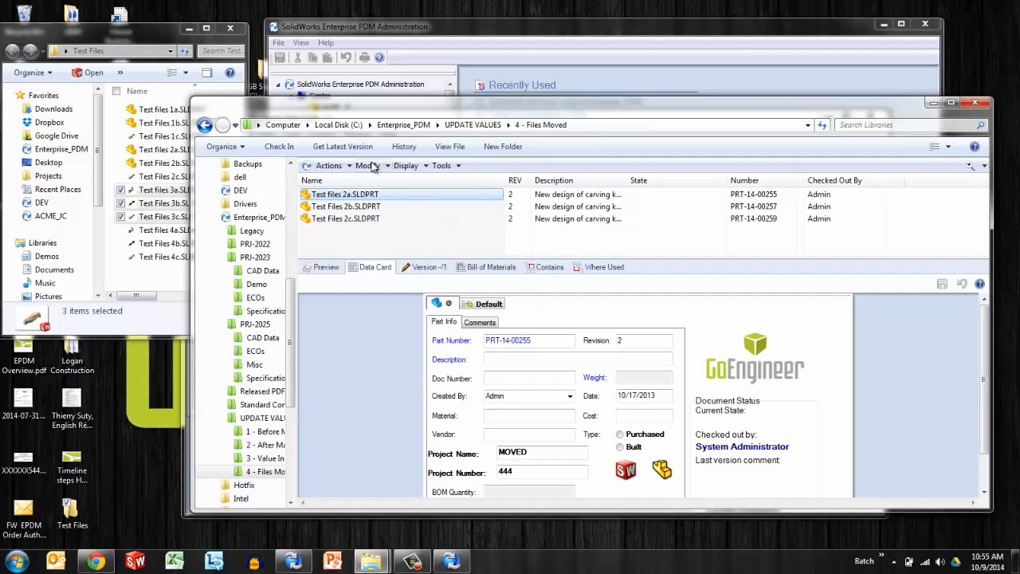
left_click(373, 164)
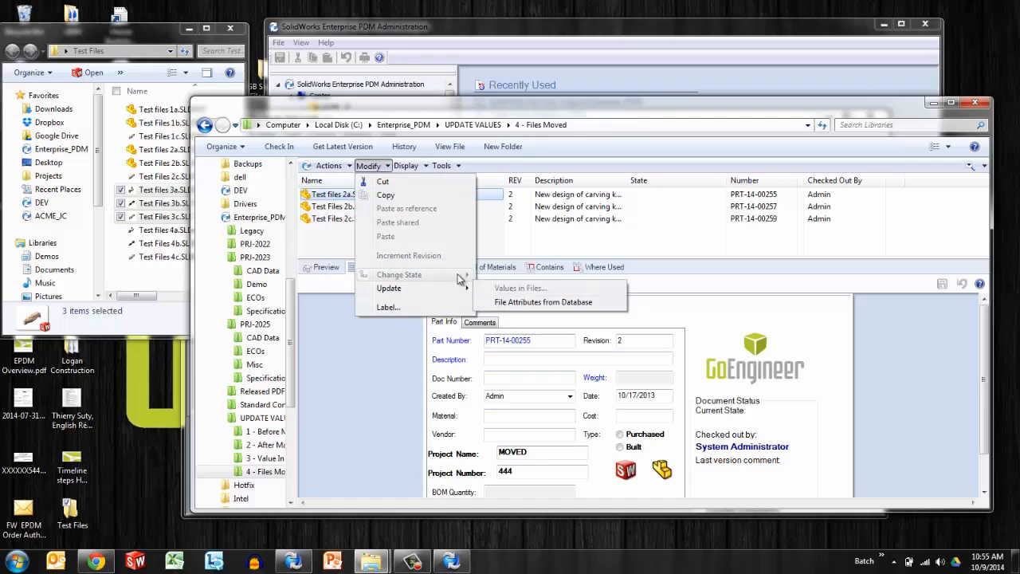